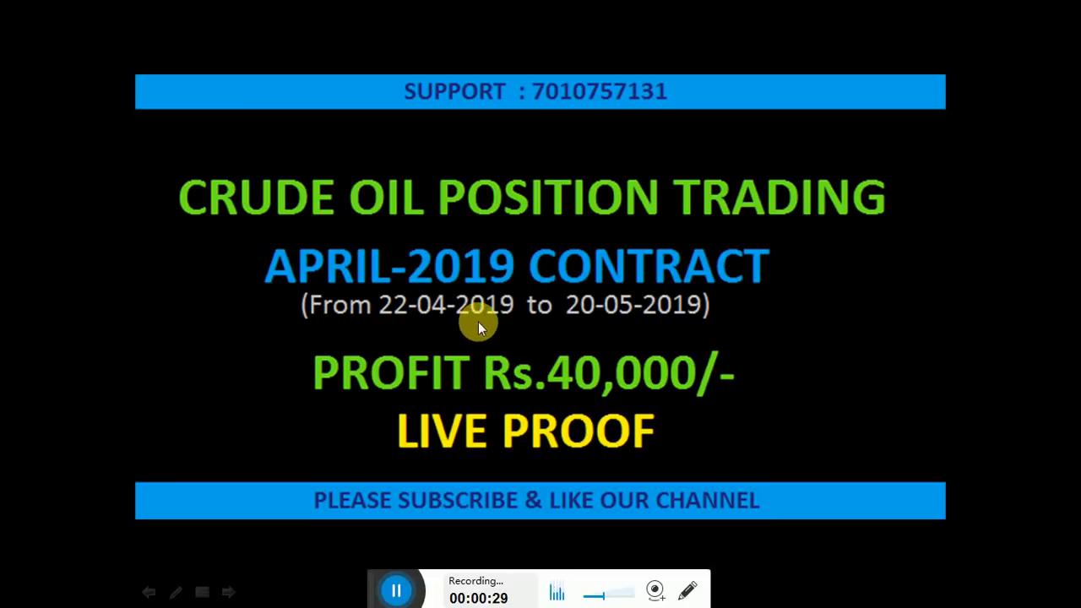
pyautogui.moveTo(701, 329)
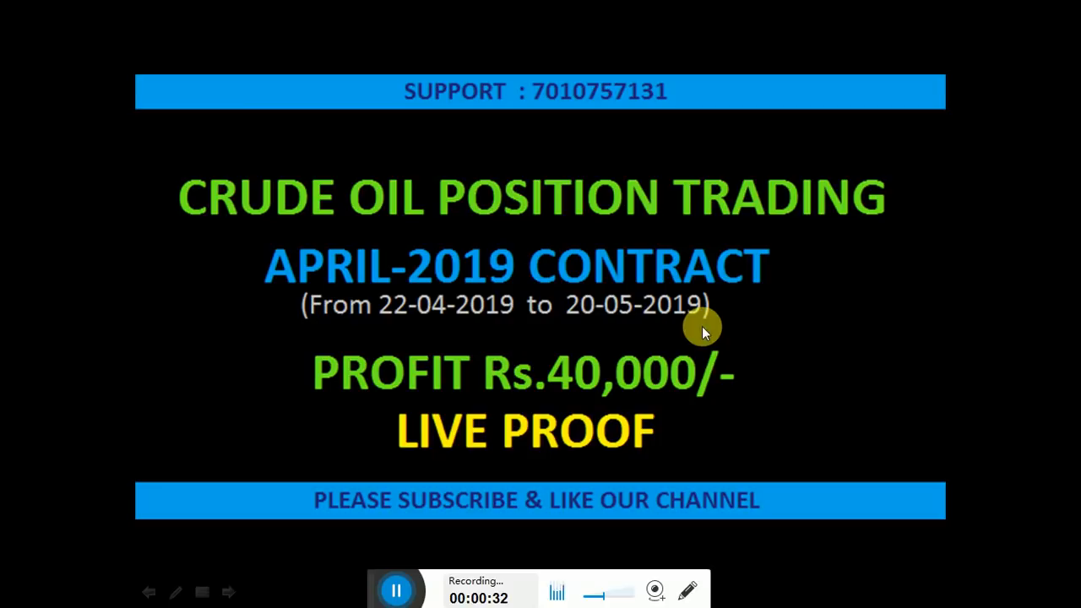
pyautogui.moveTo(933, 367)
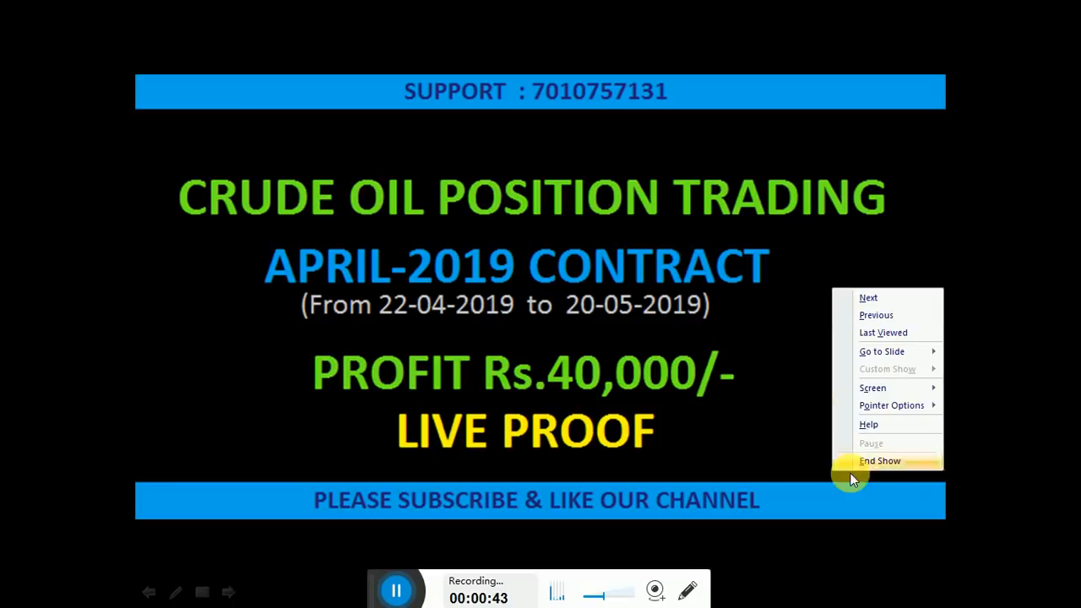
# End the crude oil profit slideshow from the right-click menu.
pyautogui.click(880, 461)
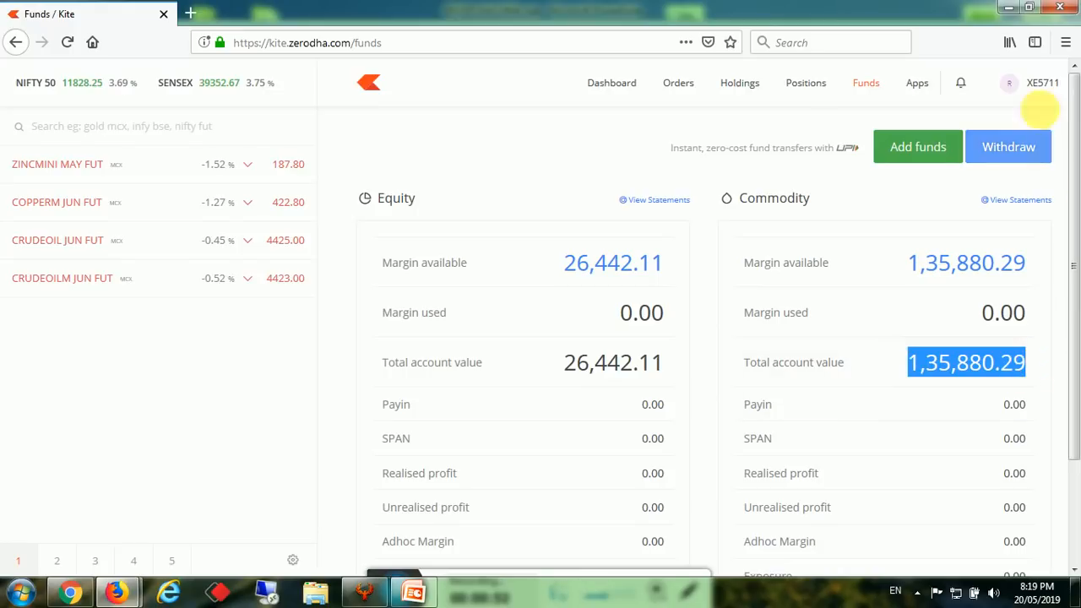
pyautogui.moveTo(1040, 88)
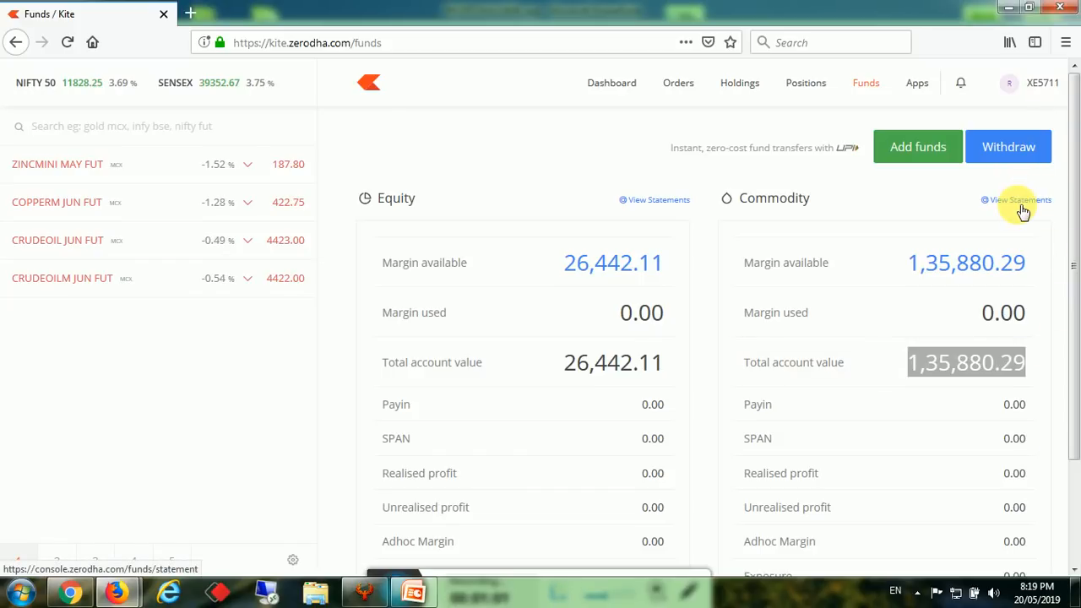
# View the equity funds statement for 9–20 May 2019 (opening 26.44k, closing 0).
pyautogui.click(1020, 200)
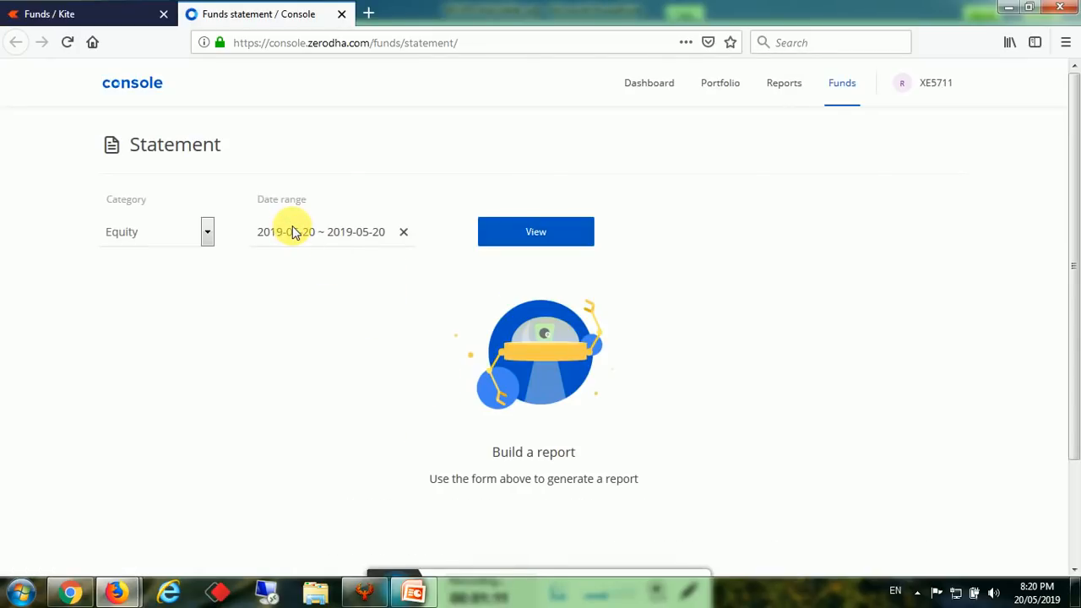
pyautogui.click(321, 232)
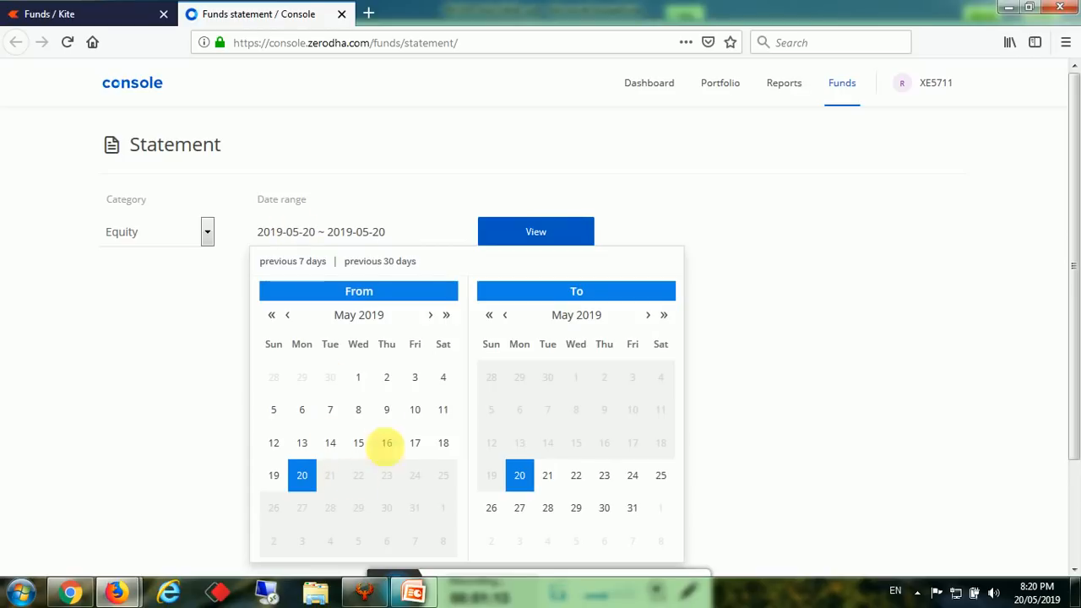
pyautogui.click(385, 410)
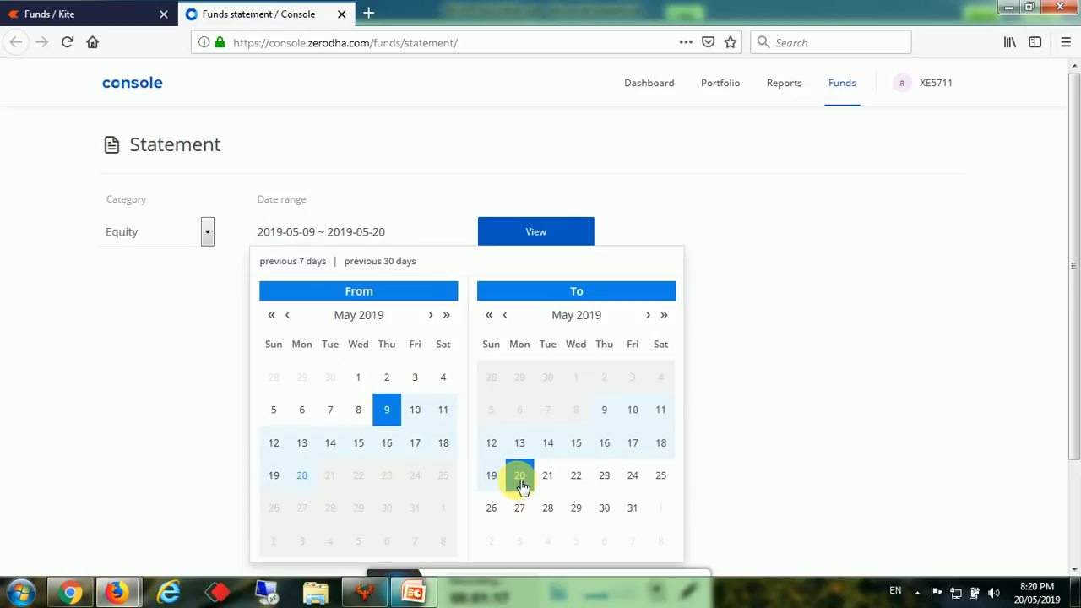
pyautogui.click(535, 231)
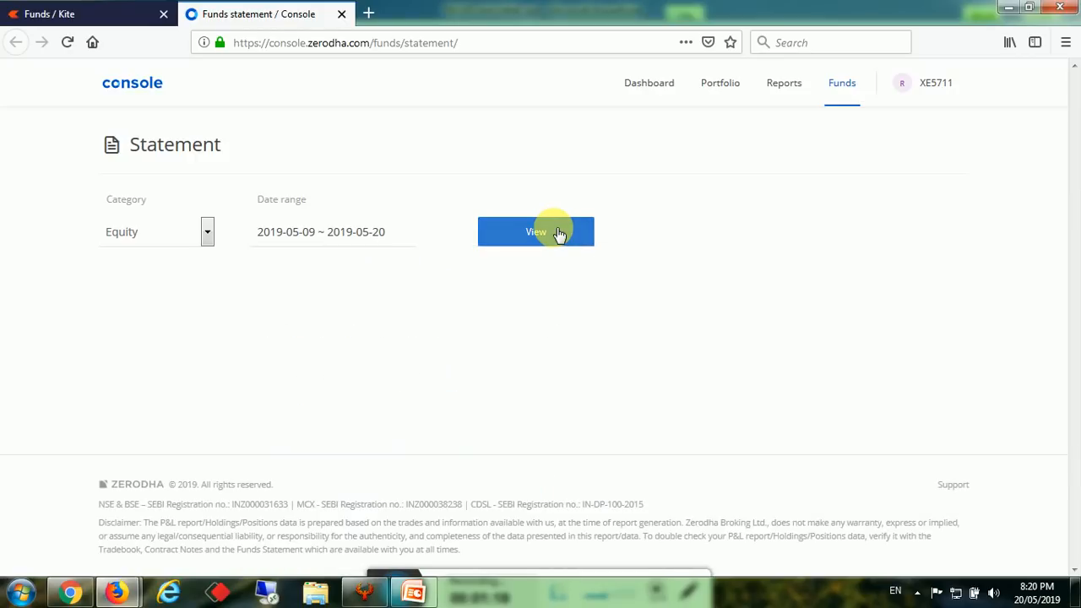
pyautogui.click(536, 231)
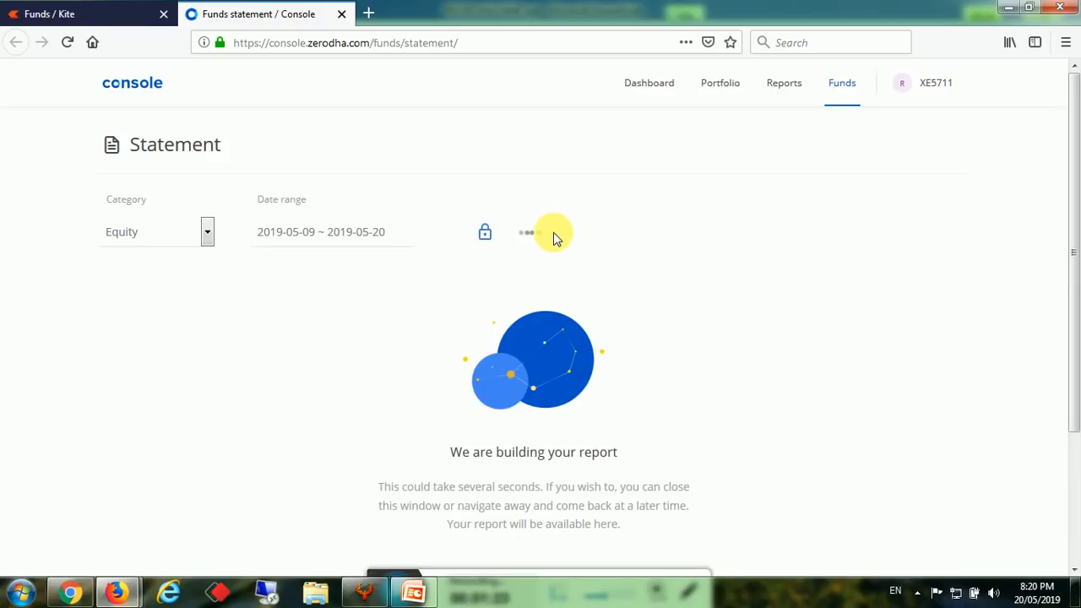
pyautogui.click(536, 232)
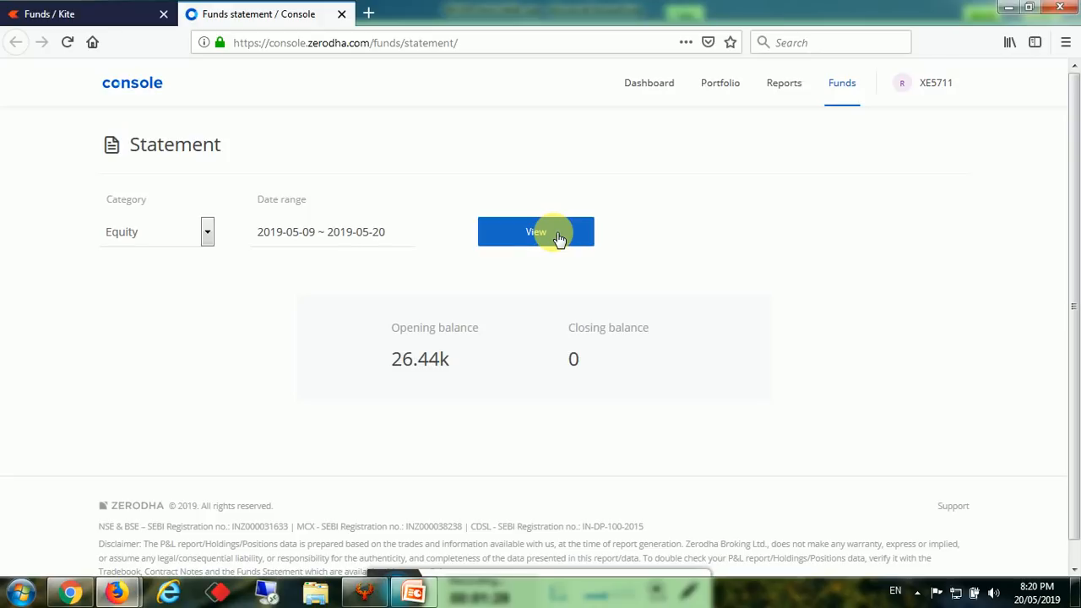
pyautogui.moveTo(421, 359)
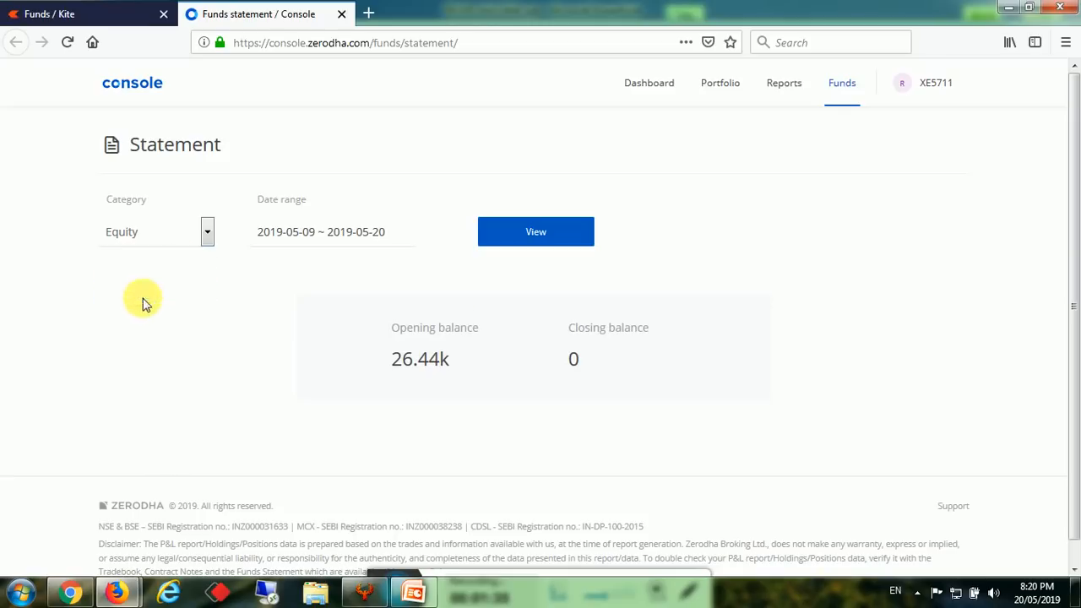
# Switch the 9–20 May statement to the Commodity category and scroll through its entries.
pyautogui.click(536, 231)
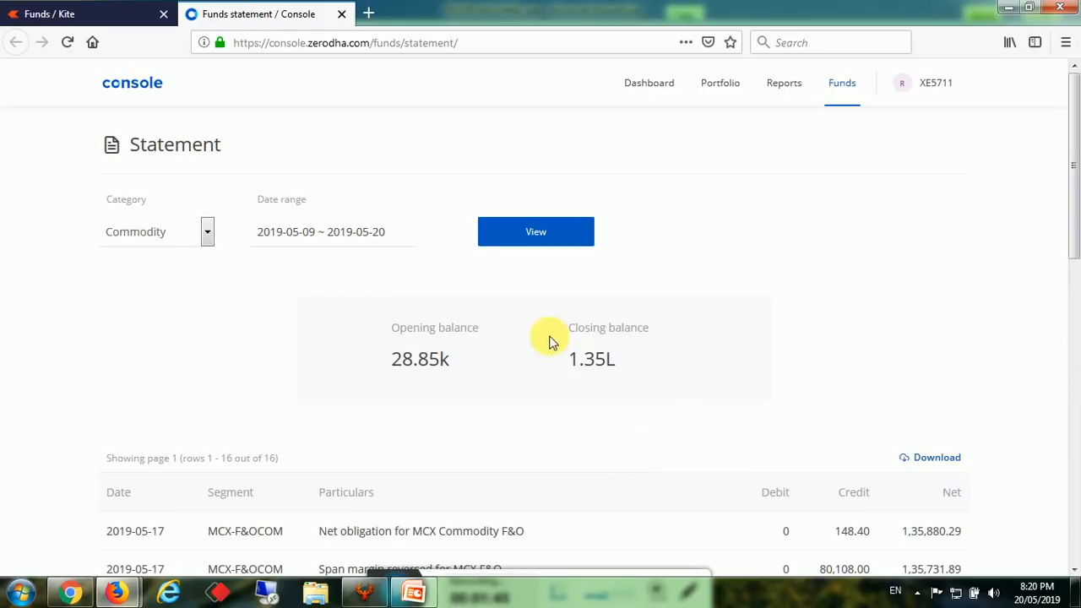
pyautogui.moveTo(393, 363)
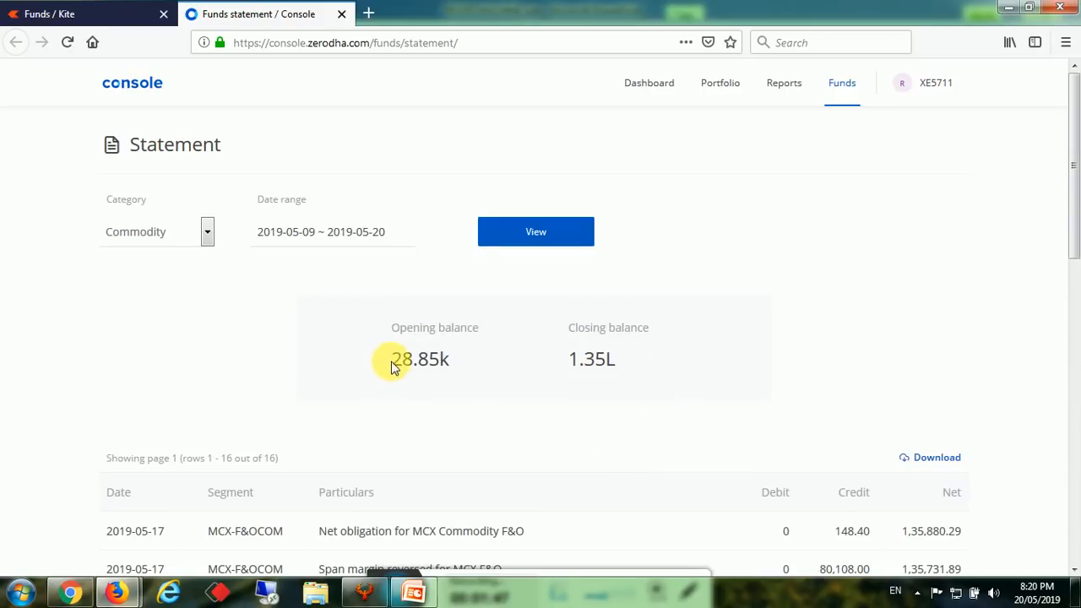
pyautogui.moveTo(393, 359); pyautogui.dragTo(629, 359)
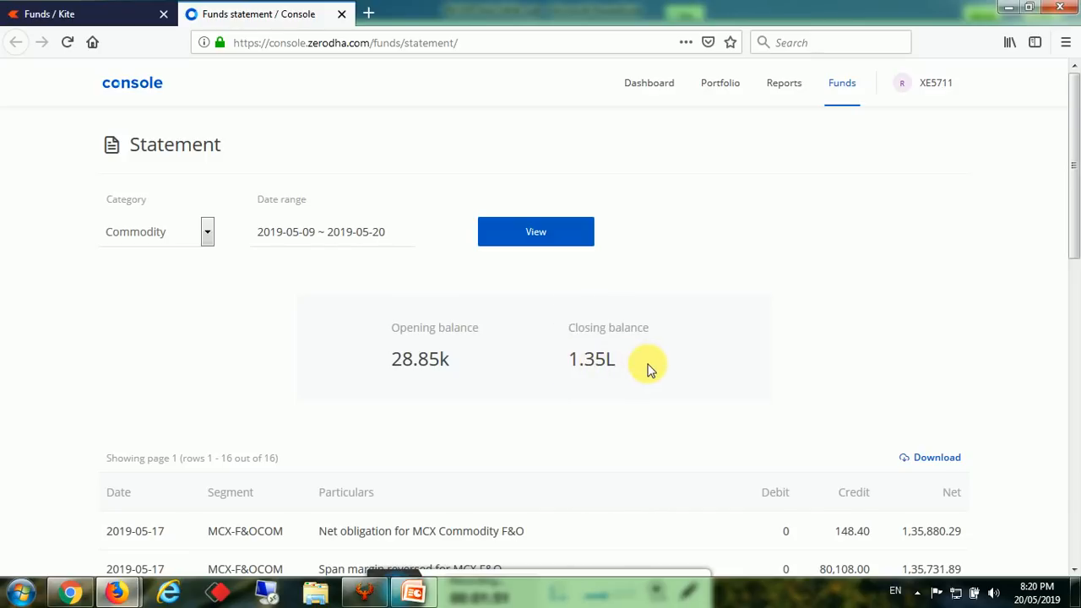
pyautogui.scroll(-3)
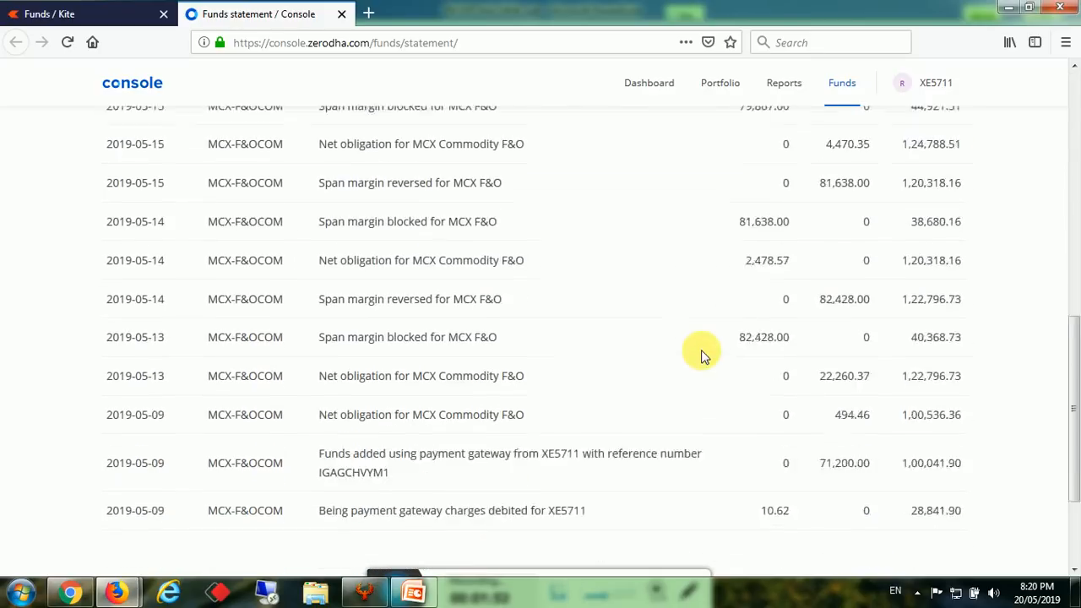
pyautogui.scroll(-3)
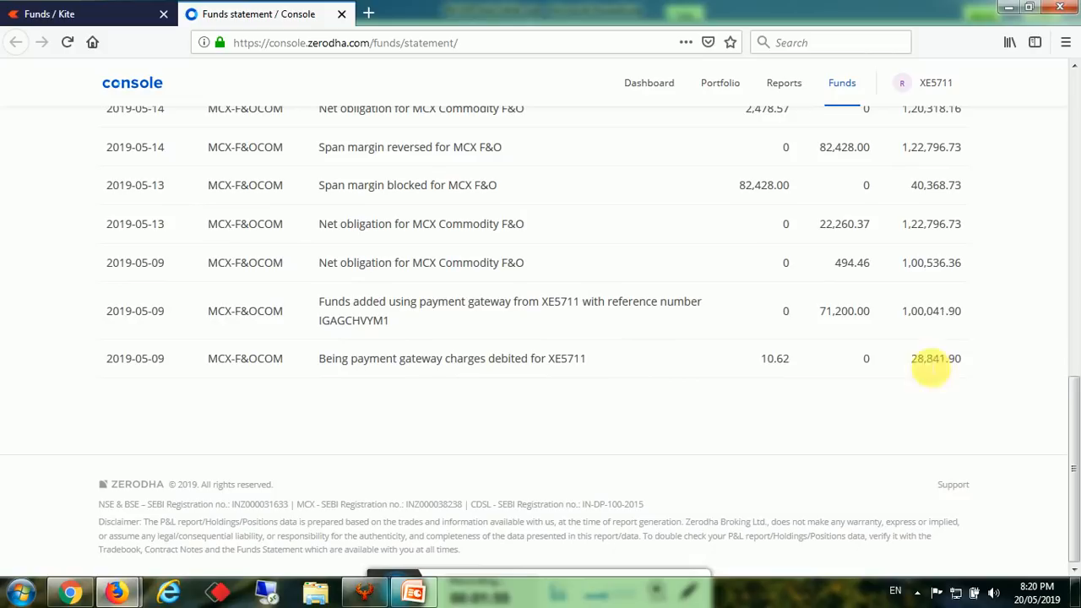
pyautogui.moveTo(823, 311)
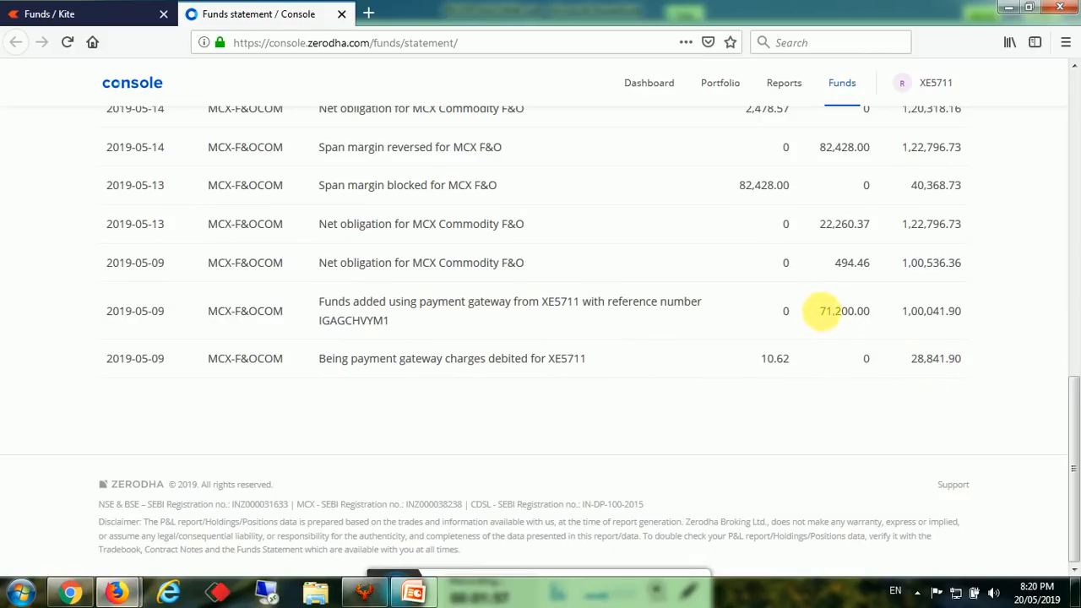
# Highlight the 1,00,041.90 net balance and the latest 1,35,880.29 net entry.
pyautogui.doubleClick(836, 311)
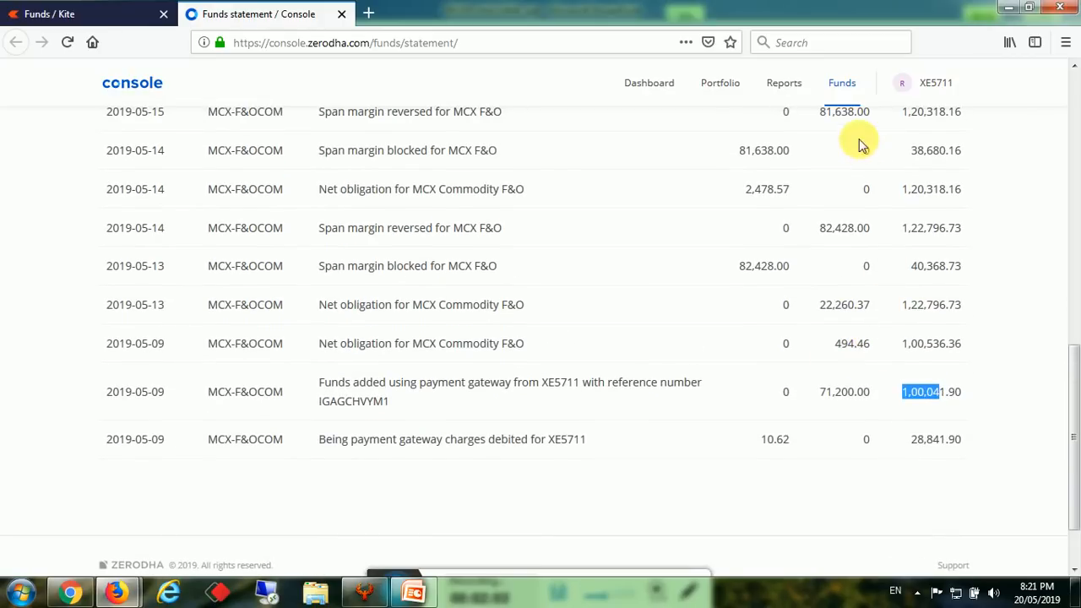
pyautogui.scroll(-3)
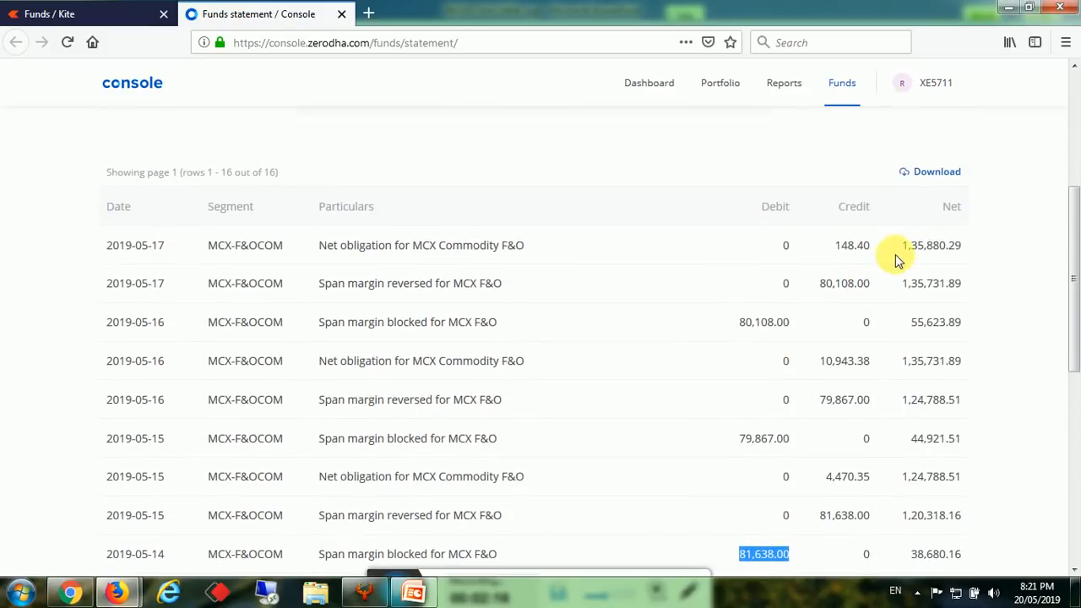
pyautogui.doubleClick(135, 244)
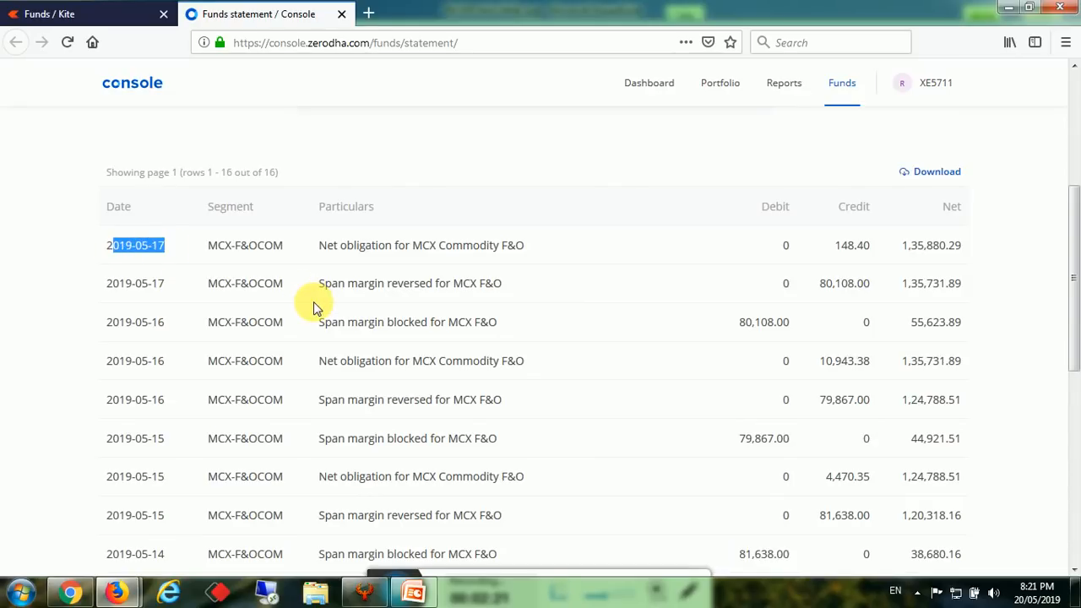
pyautogui.moveTo(921, 260)
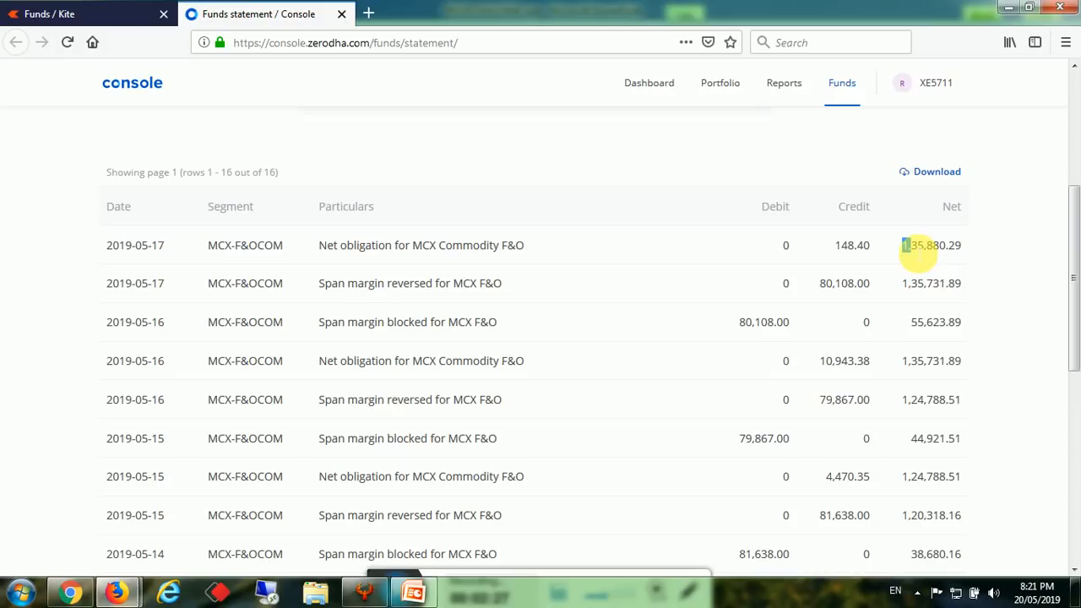
pyautogui.moveTo(952, 251)
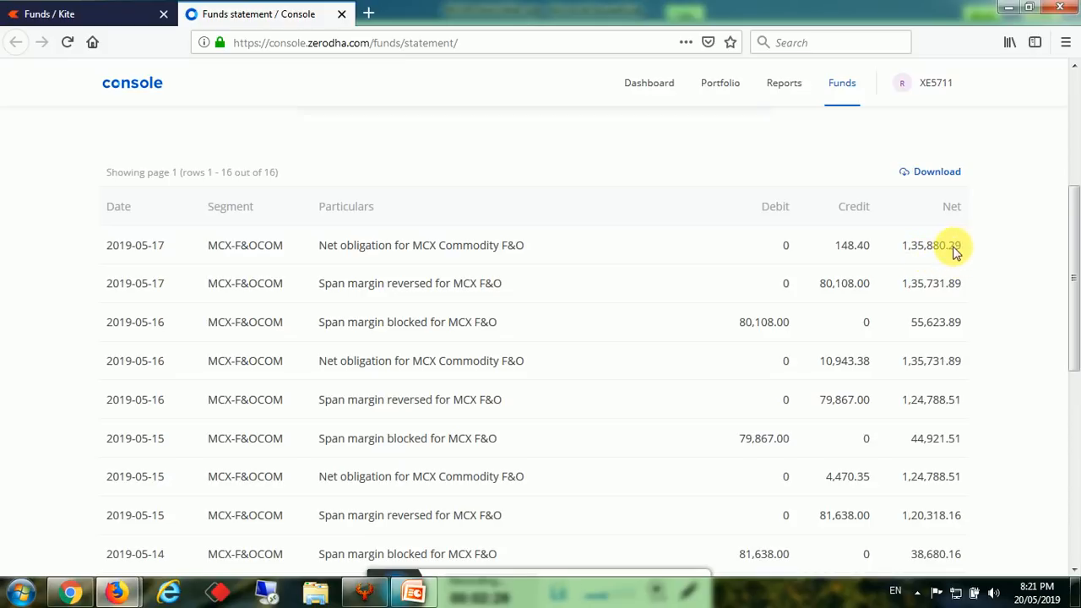
pyautogui.moveTo(899, 296)
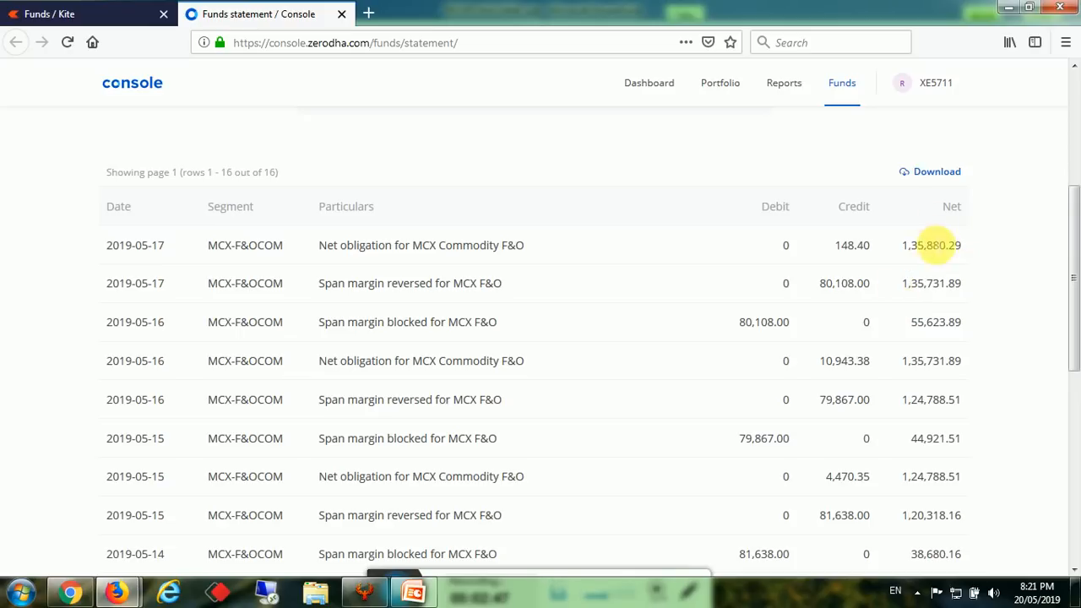
pyautogui.scroll(-3)
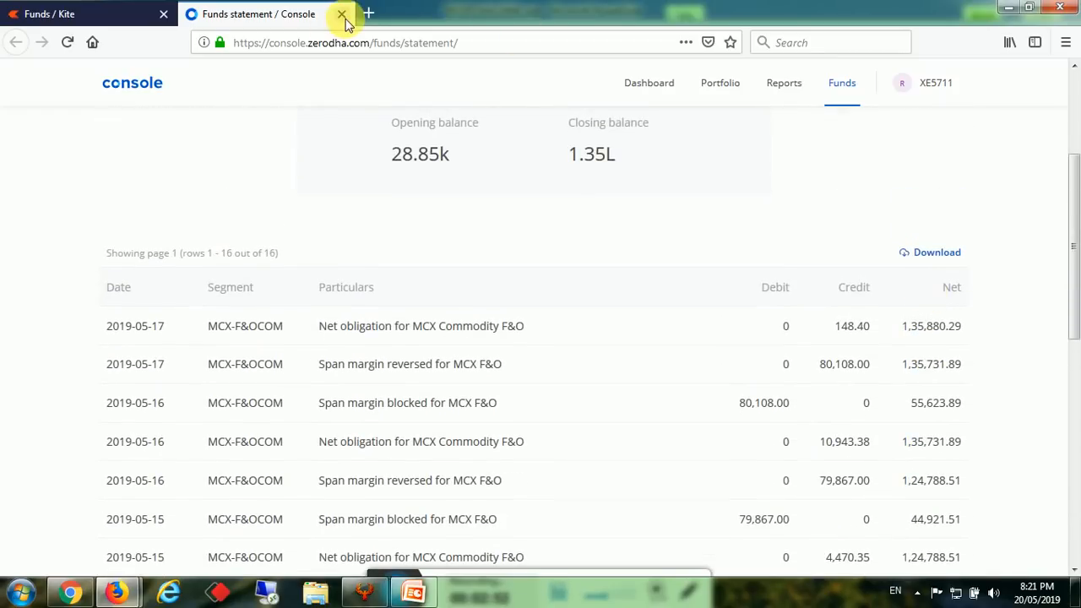
# Close Console and open the other account's Kite Funds page showing commodity value 1,35,076.09.
pyautogui.click(342, 15)
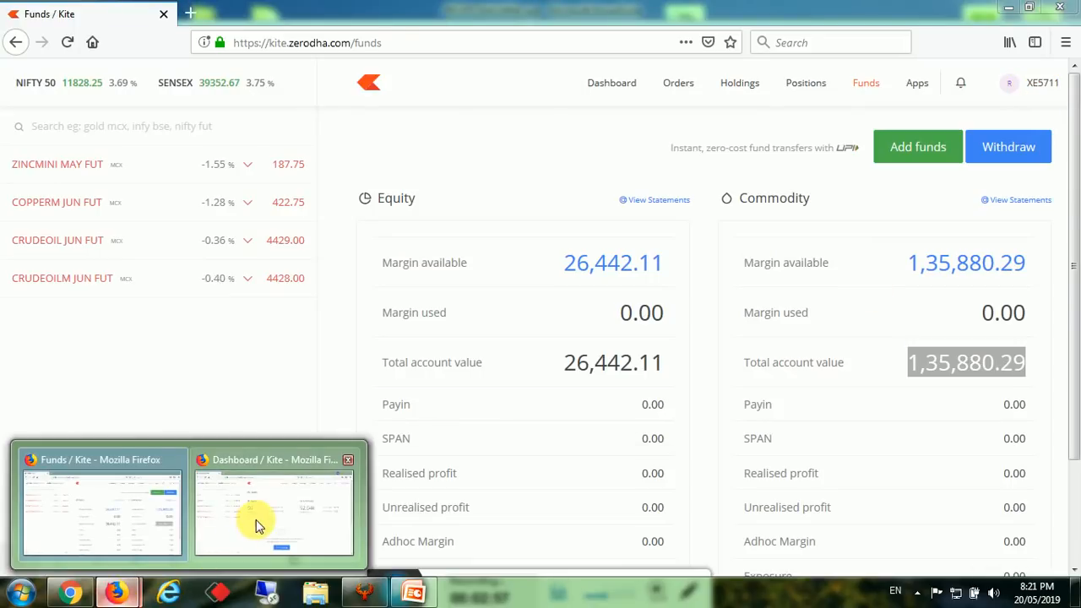
pyautogui.click(272, 506)
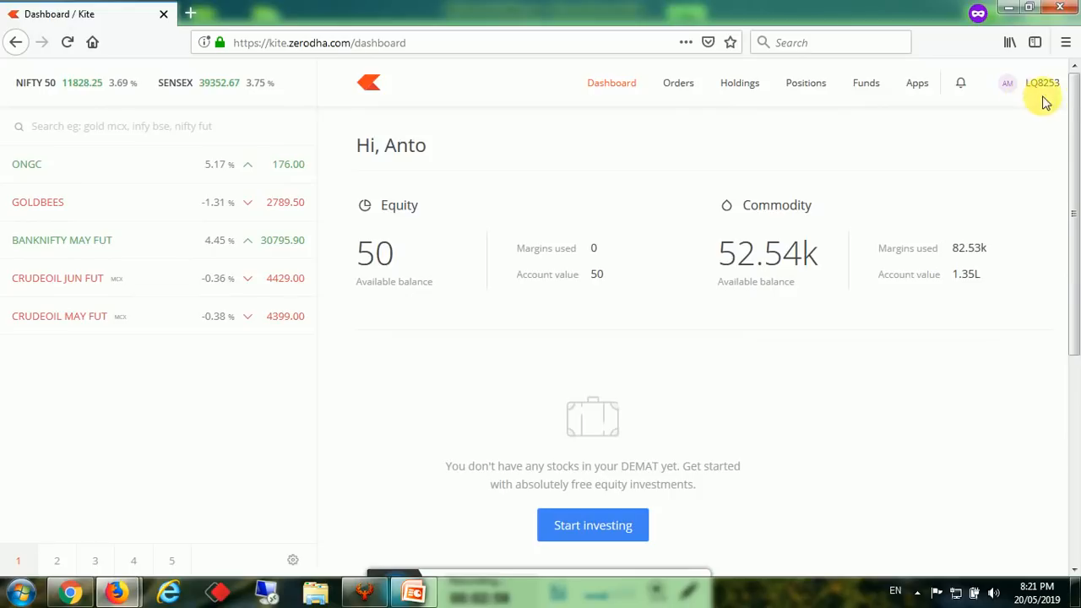
pyautogui.moveTo(866, 83)
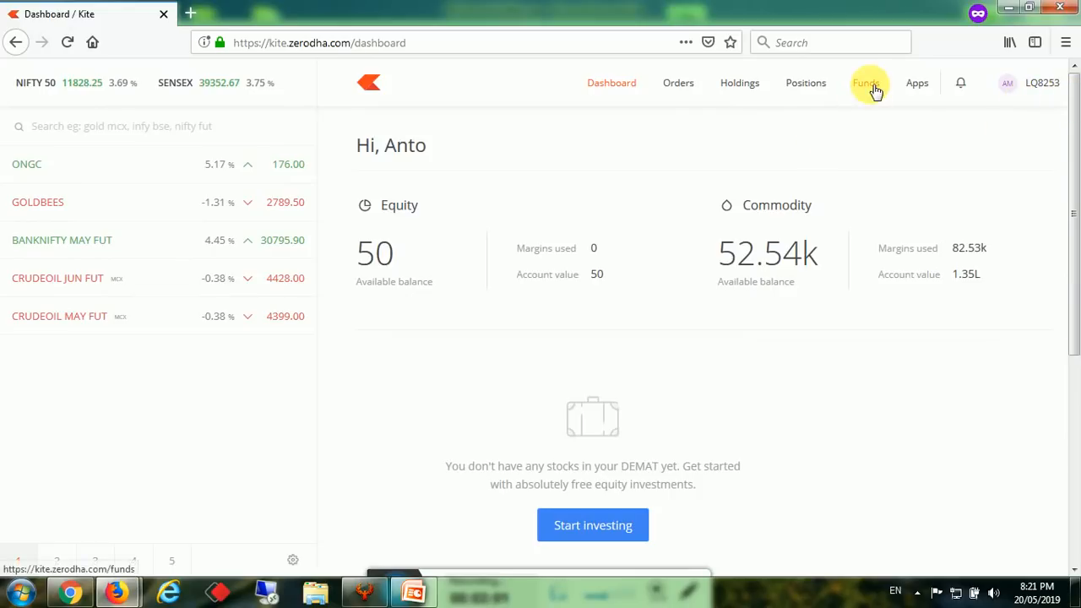
pyautogui.click(866, 83)
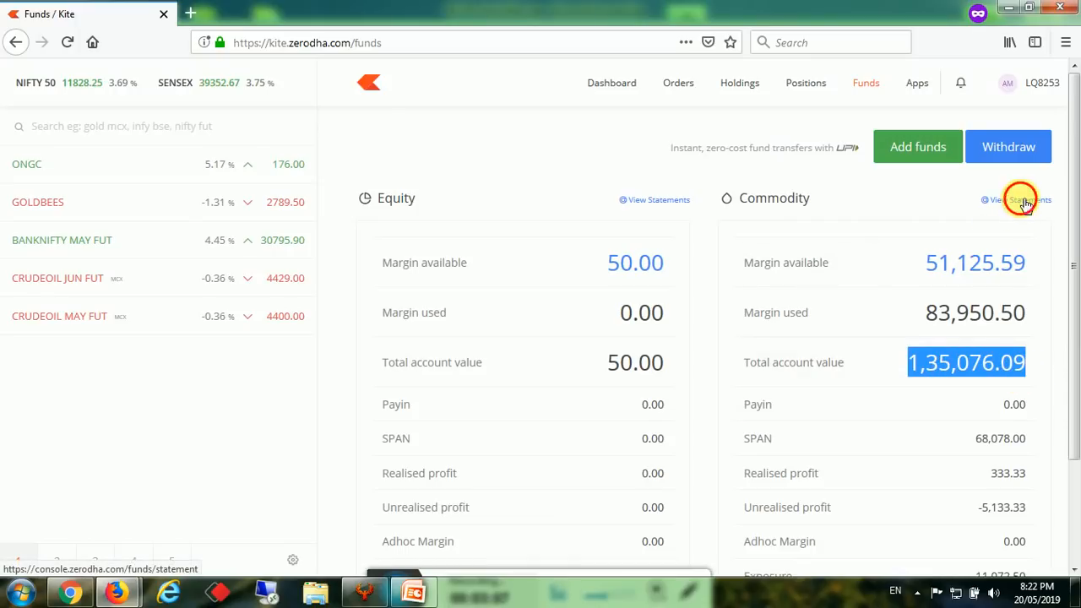
# Build the Commodity funds statement from 22 April to 20 May 2019.
pyautogui.click(1018, 199)
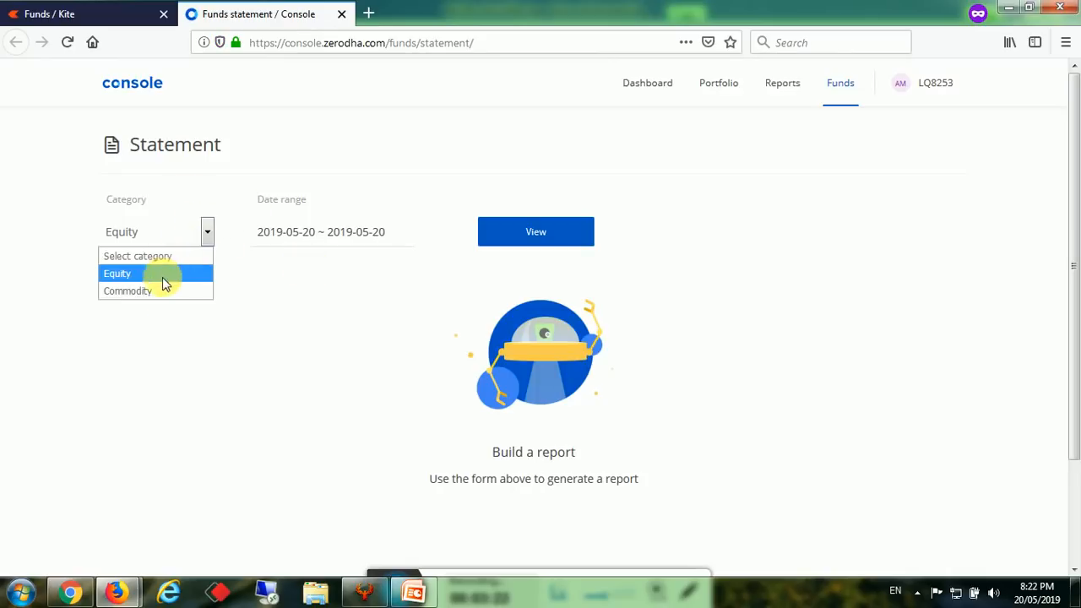
pyautogui.click(128, 290)
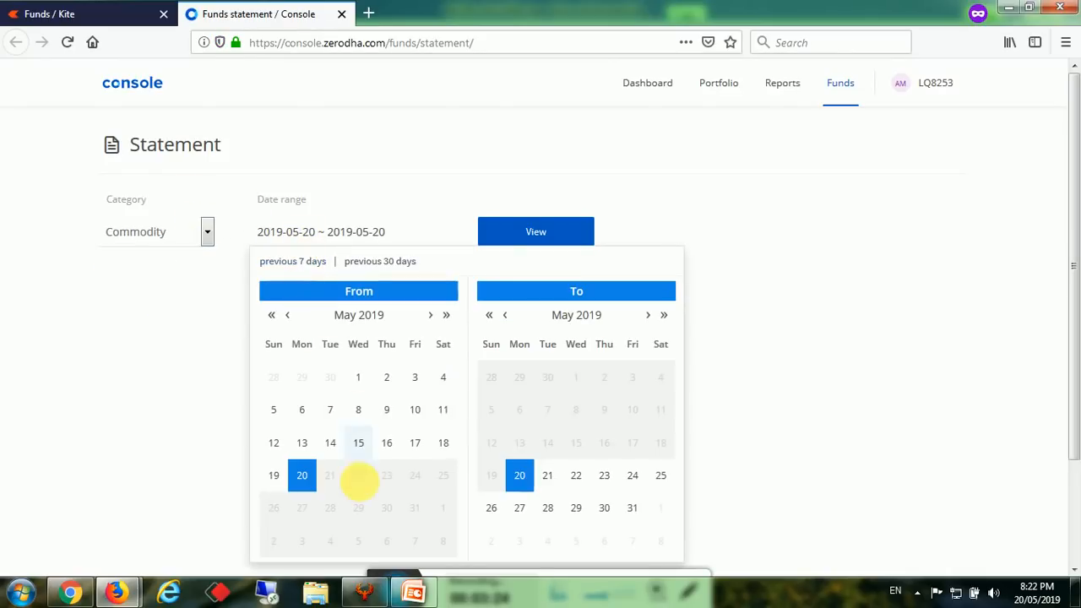
pyautogui.click(287, 315)
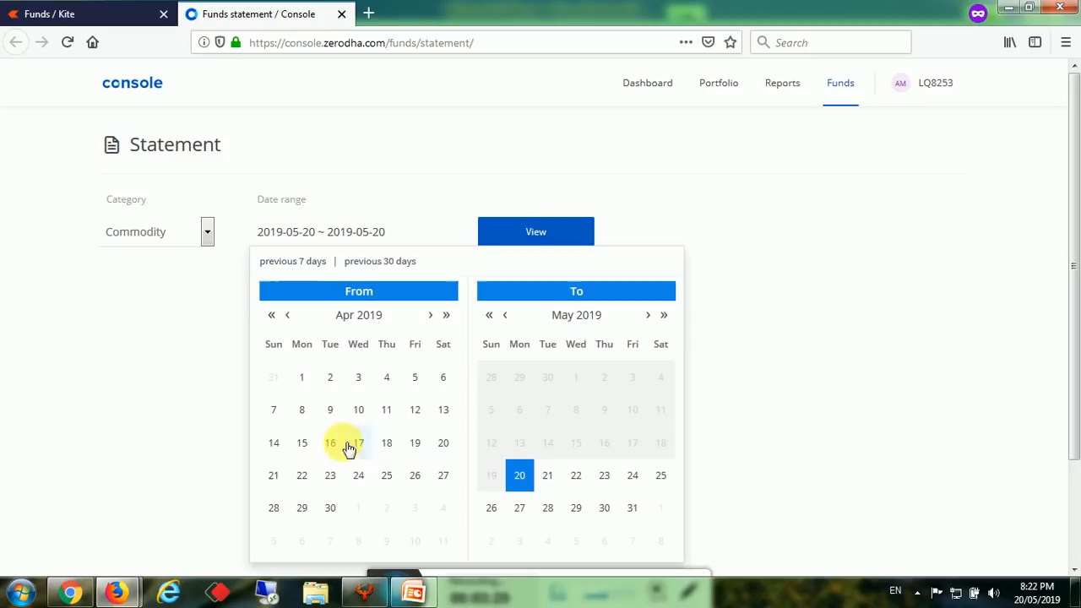
pyautogui.click(302, 475)
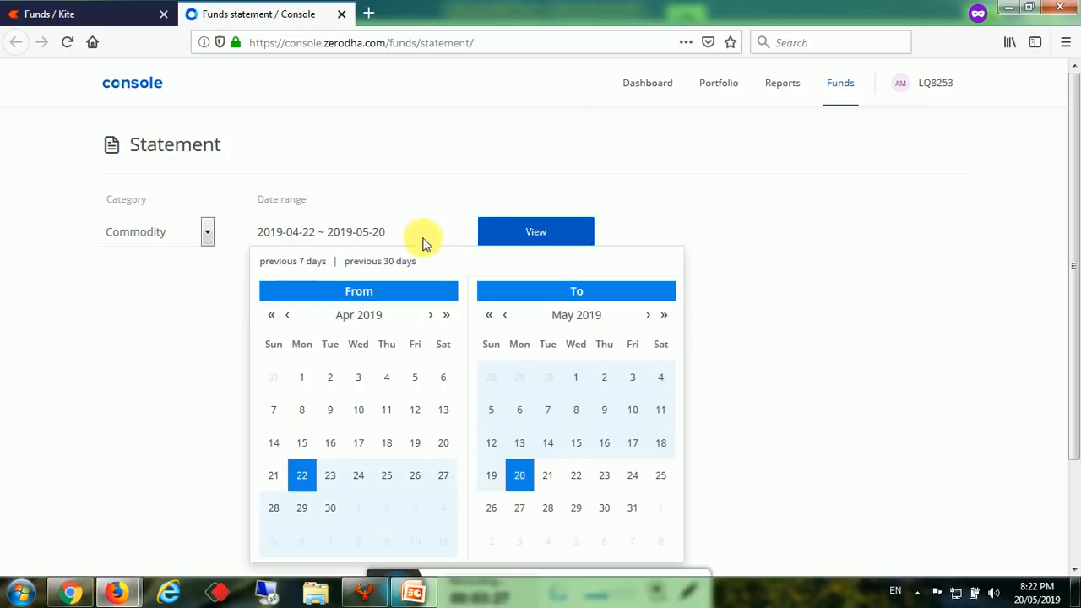
pyautogui.click(536, 231)
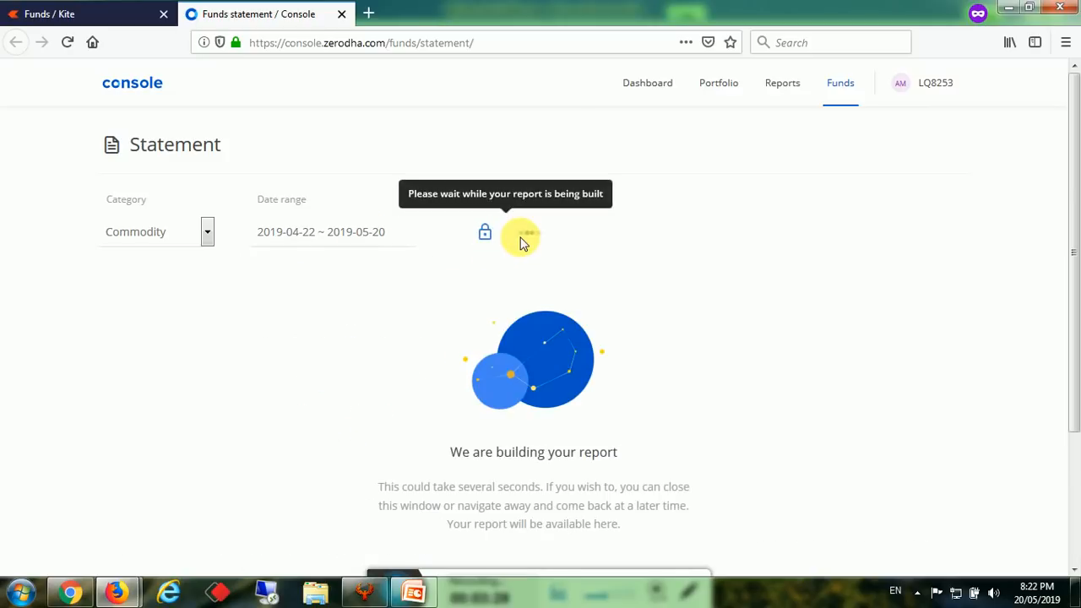
pyautogui.moveTo(708, 260)
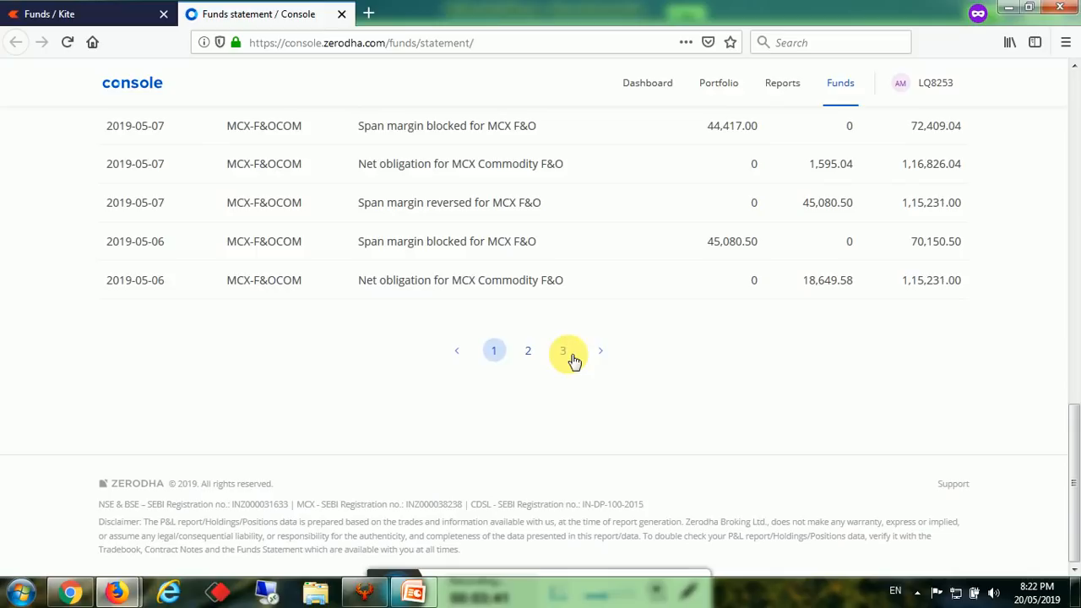
# Visit statement pages 3, 2 and 1, then mark the latest net balance 1,35,076.09.
pyautogui.click(563, 350)
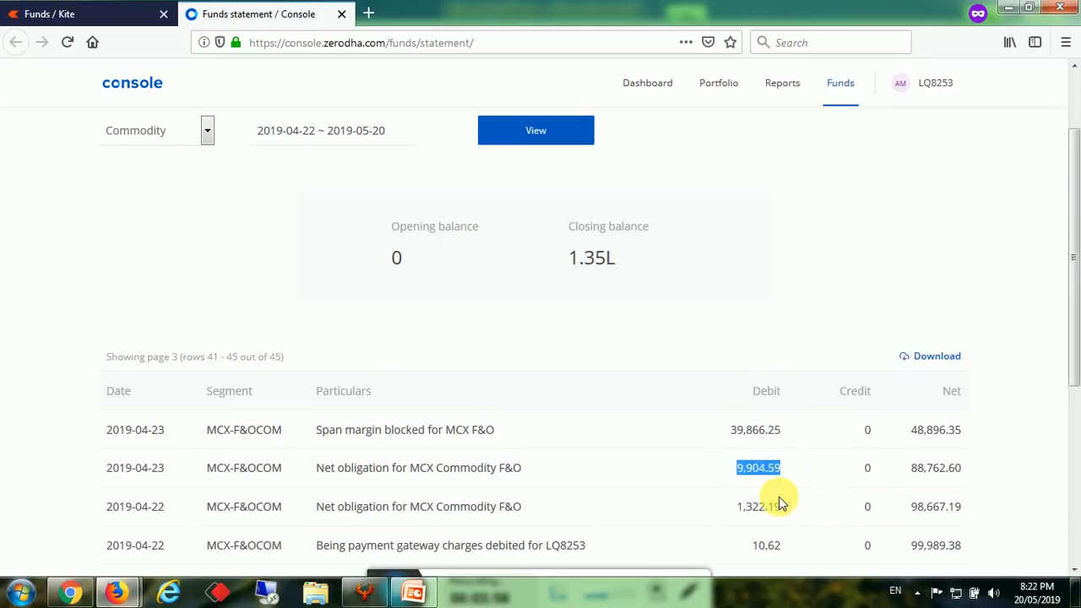
pyautogui.click(528, 350)
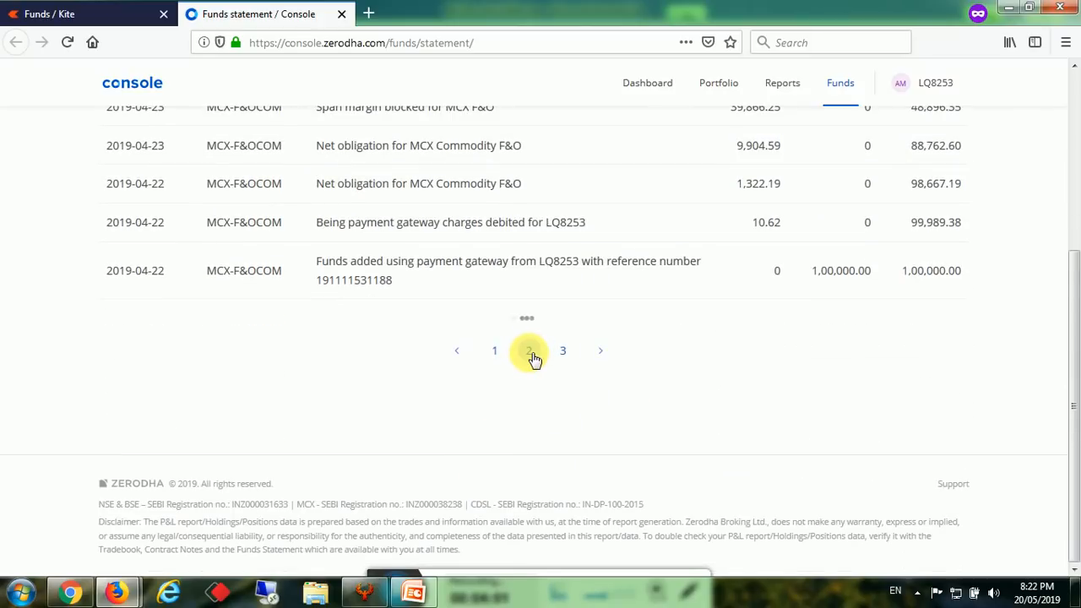
pyautogui.click(527, 351)
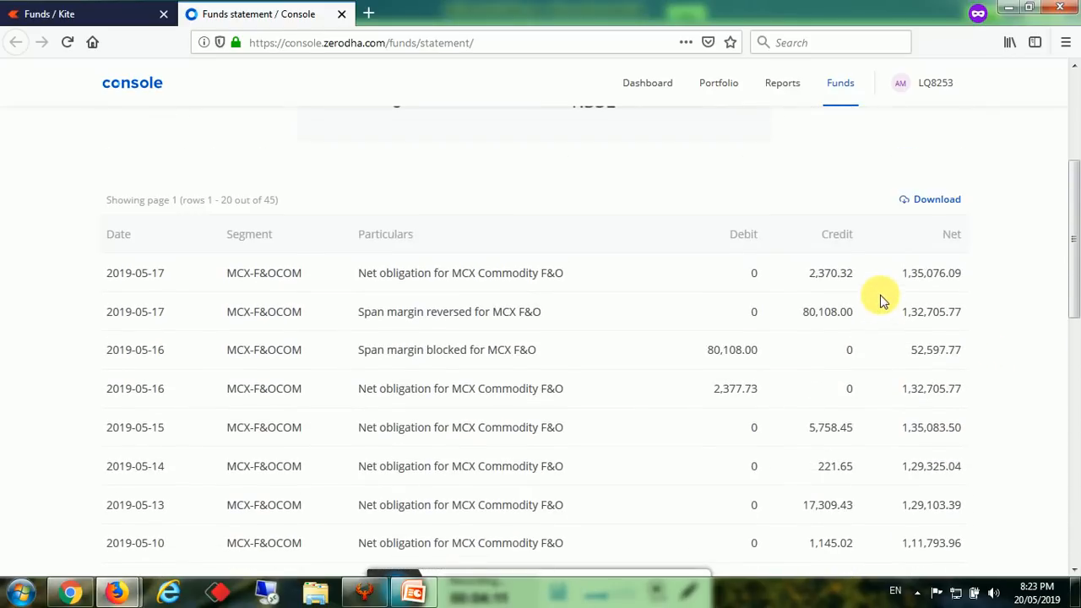
pyautogui.moveTo(829, 312)
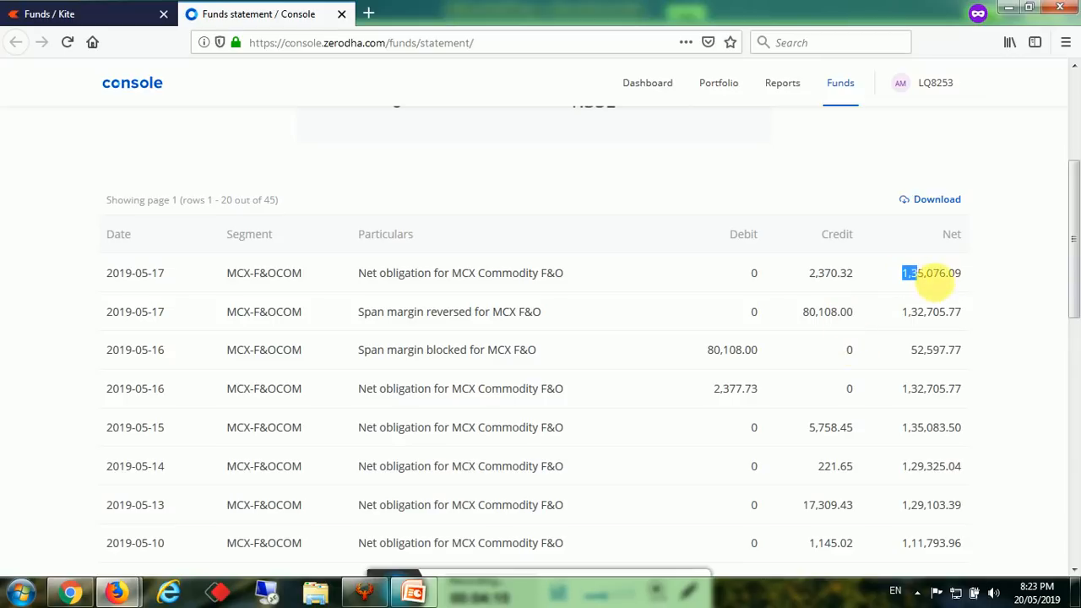
pyautogui.doubleClick(932, 273)
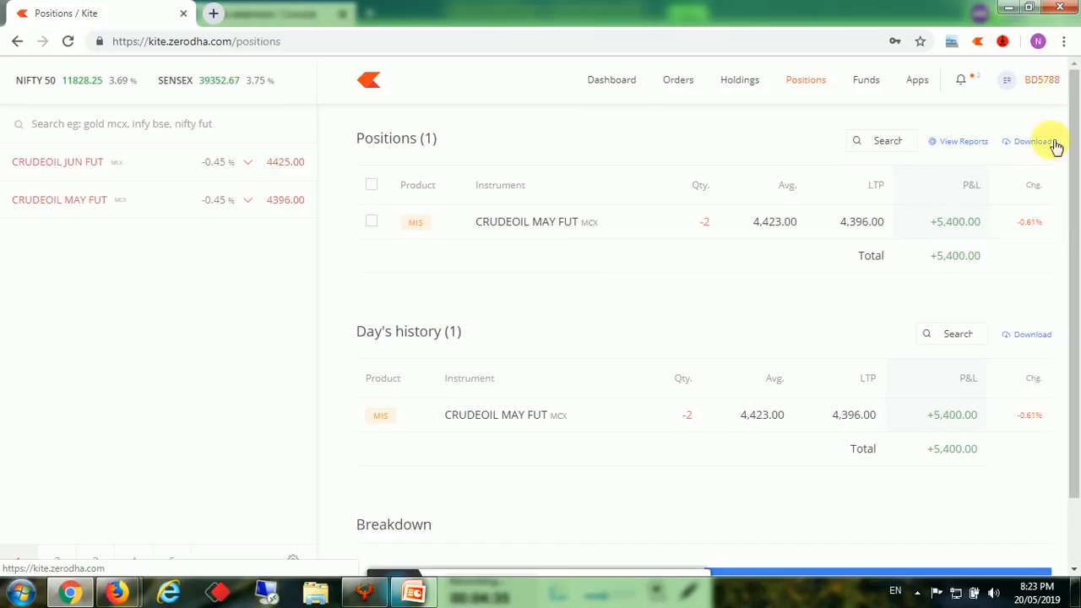
pyautogui.moveTo(780, 238)
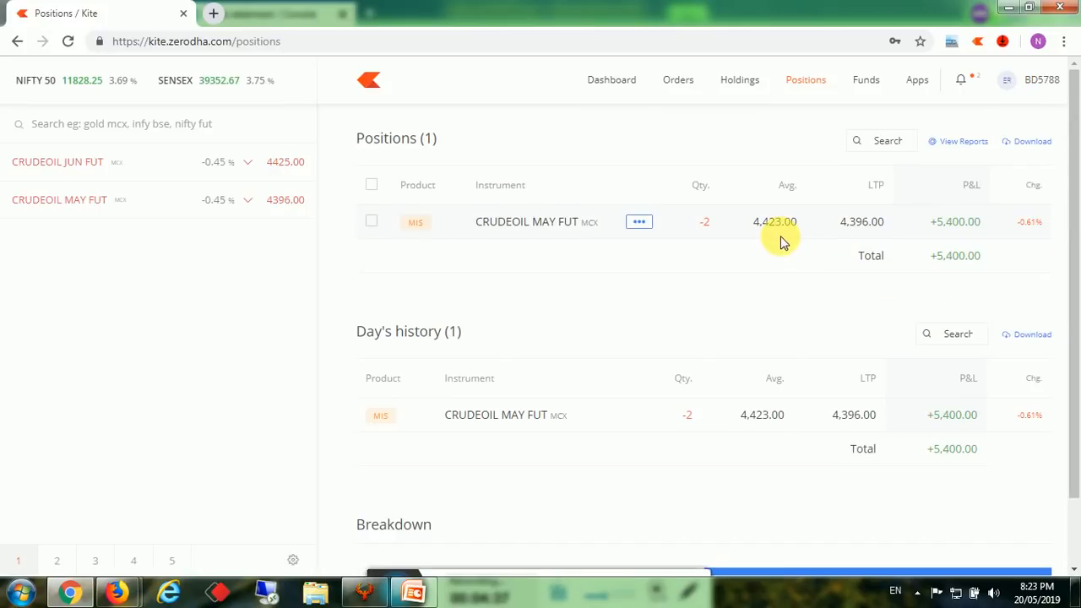
pyautogui.moveTo(712, 230)
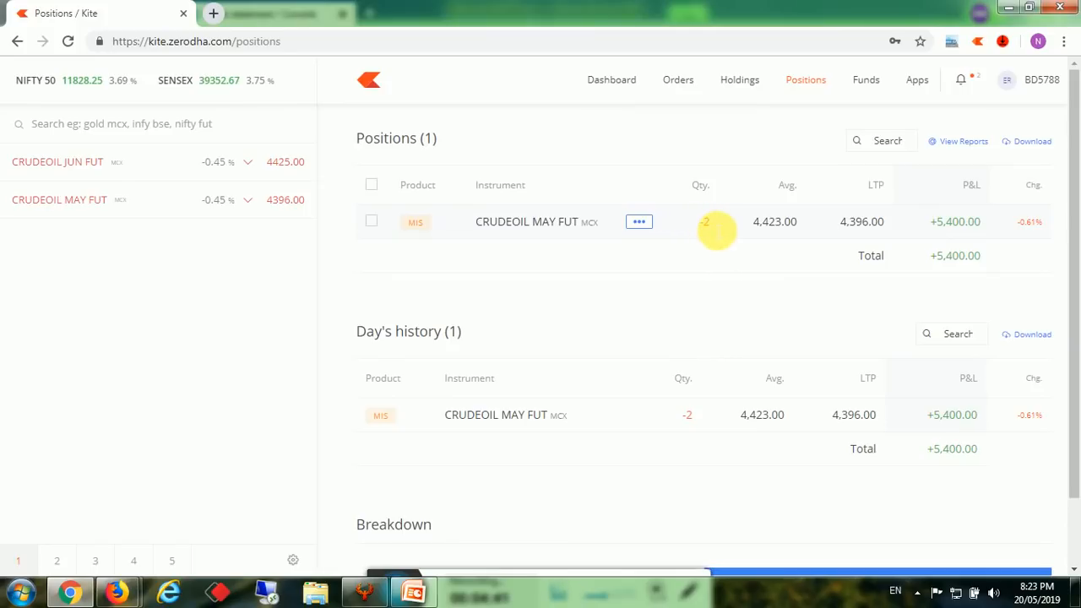
pyautogui.moveTo(715, 231)
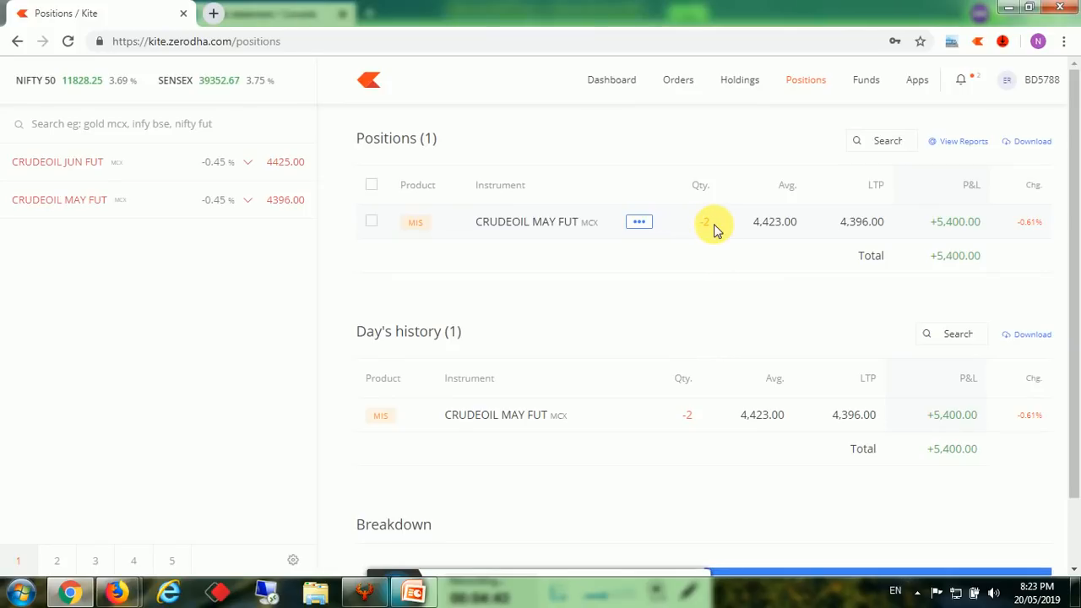
# Tick, untick and re-tick the CRUDEOIL MAY FUT position (qty -2, P&L +5,400).
pyautogui.click(370, 221)
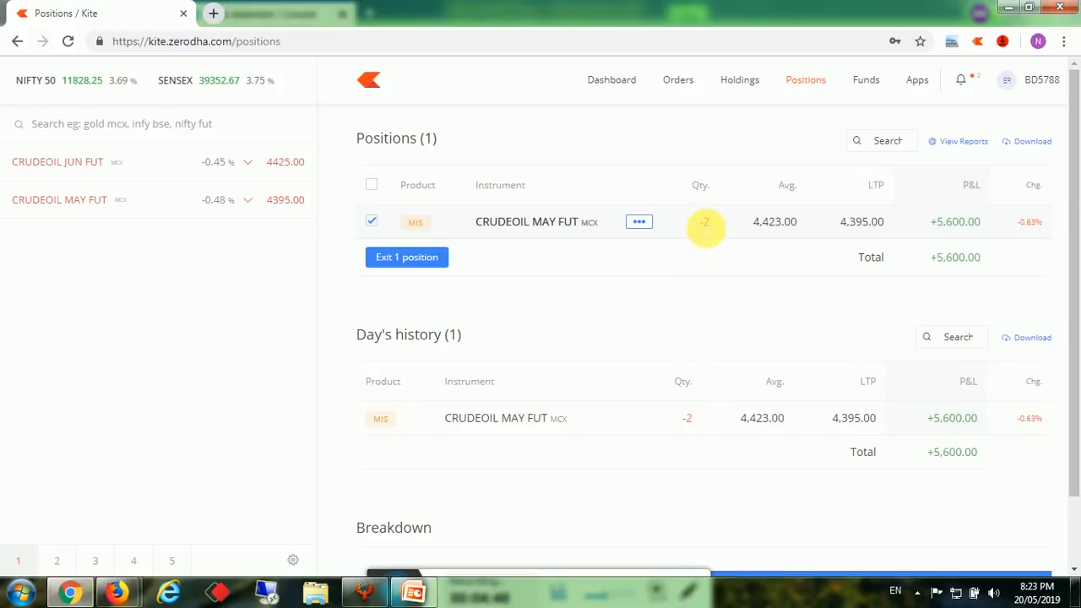
pyautogui.click(371, 221)
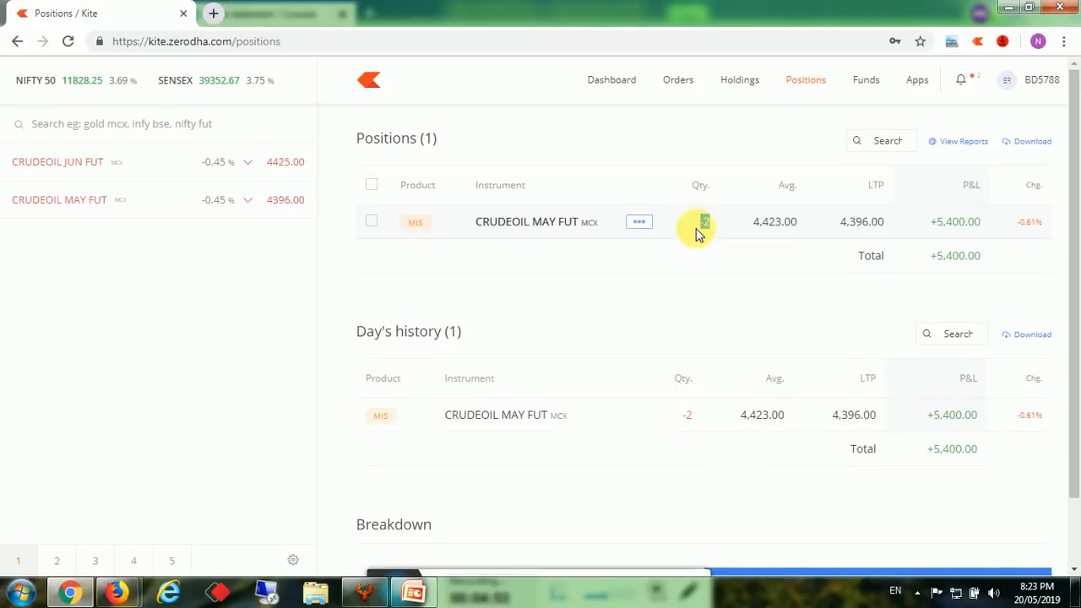
pyautogui.click(371, 221)
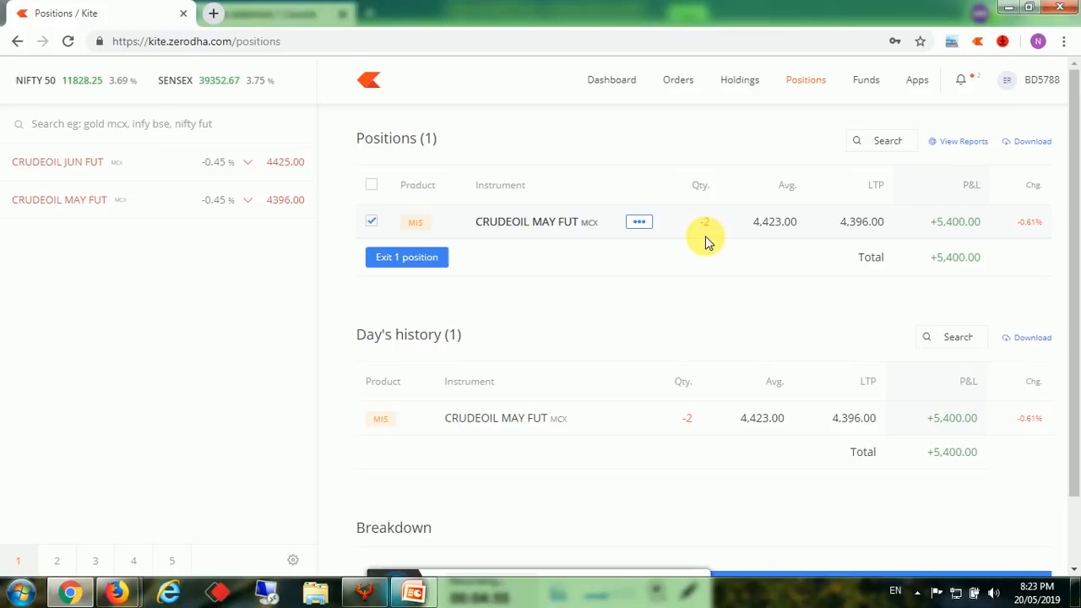
pyautogui.moveTo(805, 80)
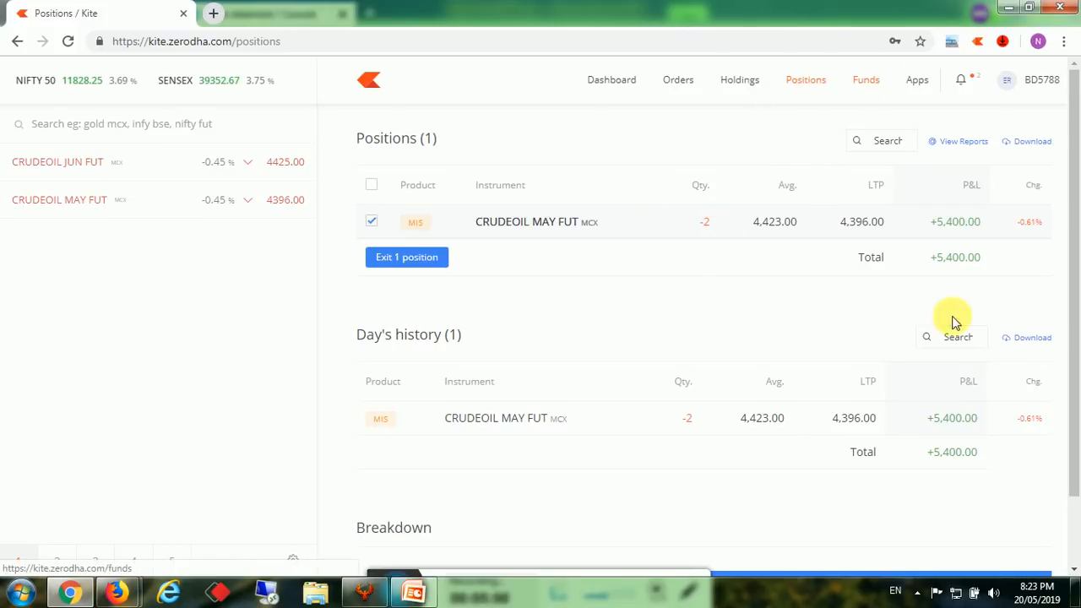
# Open the Kite Funds page showing commodity account value 5,29,612.92.
pyautogui.click(865, 80)
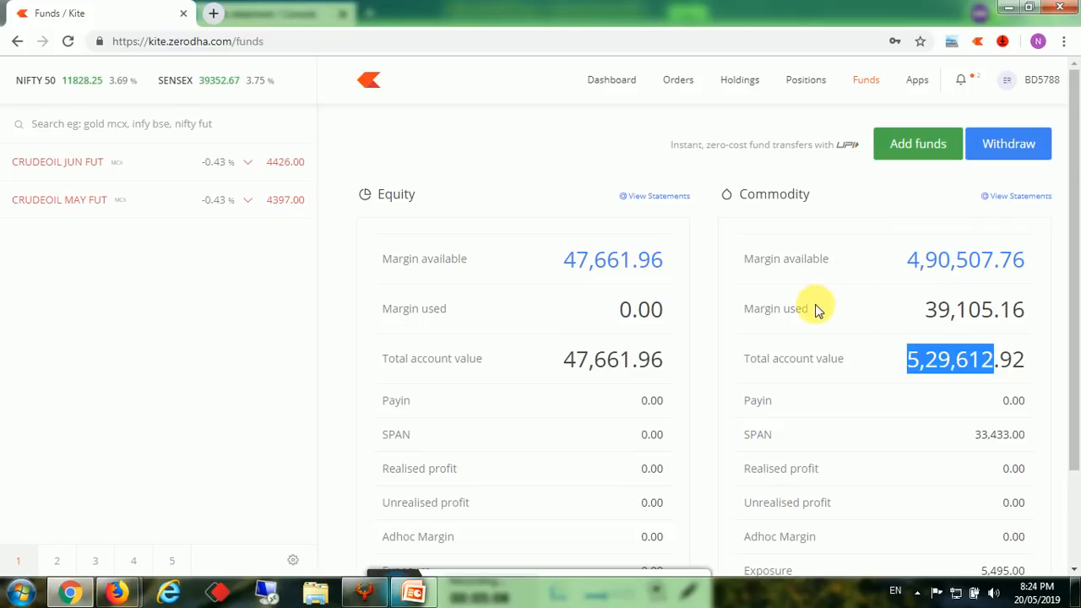
pyautogui.moveTo(752, 352)
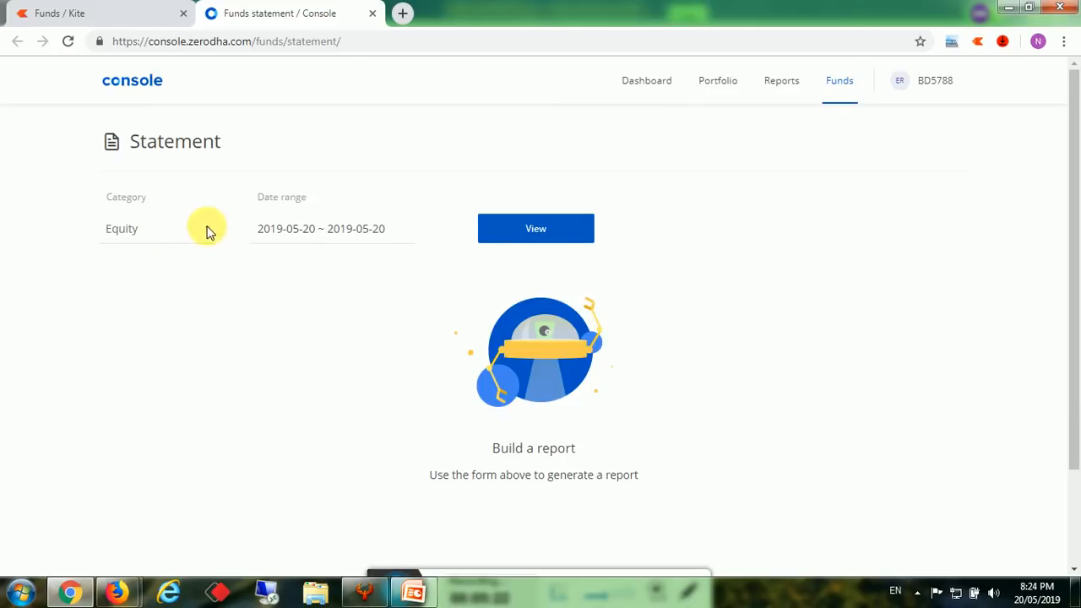
# View the Commodity statement for 22 April–20 May 2019, opening 4.26L and closing 5.29L.
pyautogui.click(157, 228)
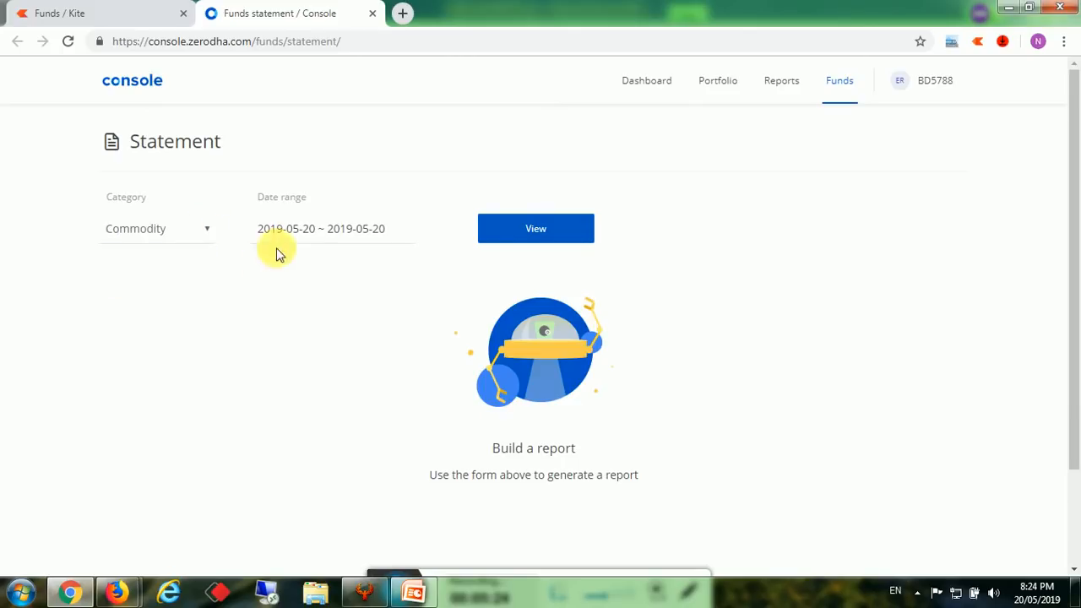
pyautogui.click(320, 228)
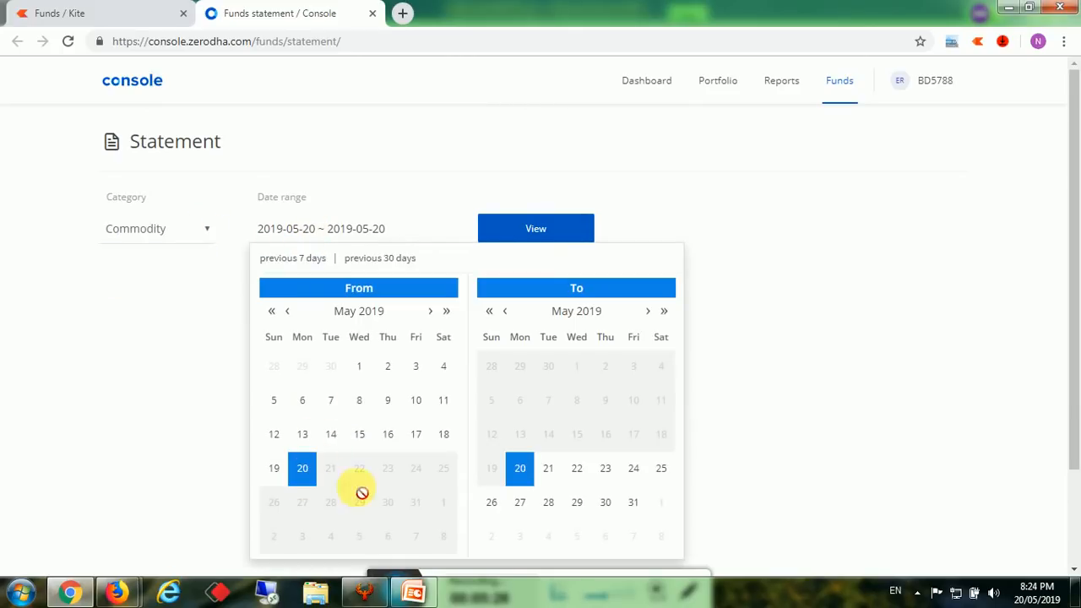
pyautogui.click(287, 311)
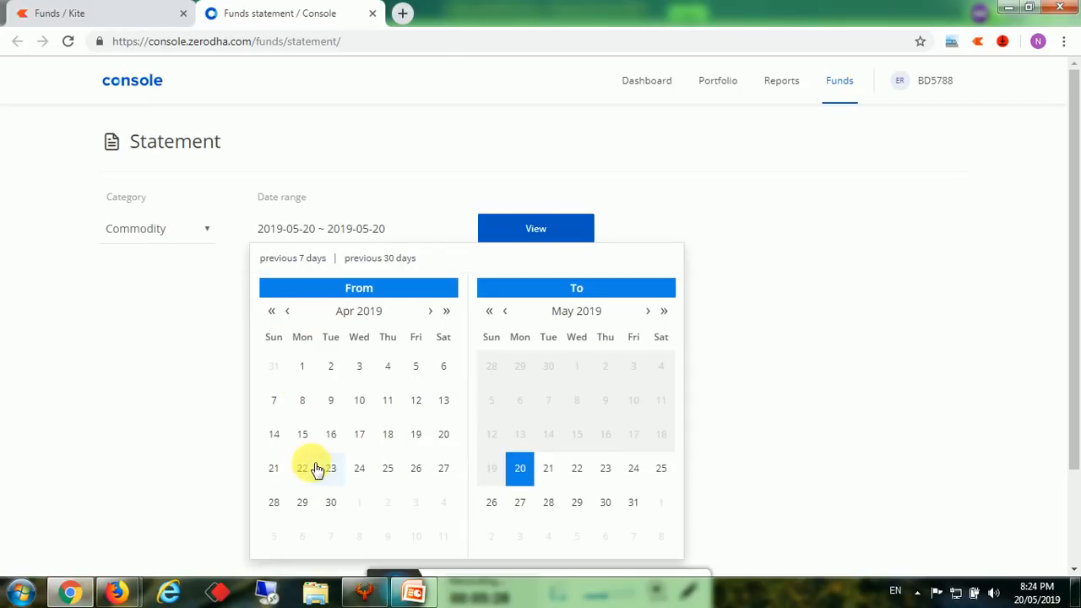
pyautogui.click(301, 468)
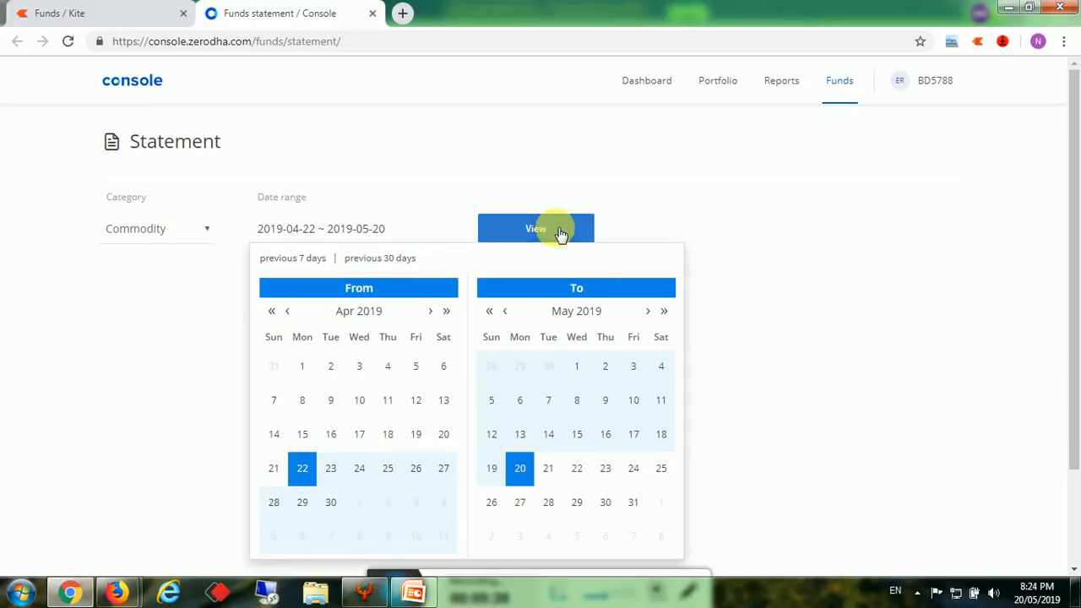
pyautogui.click(535, 228)
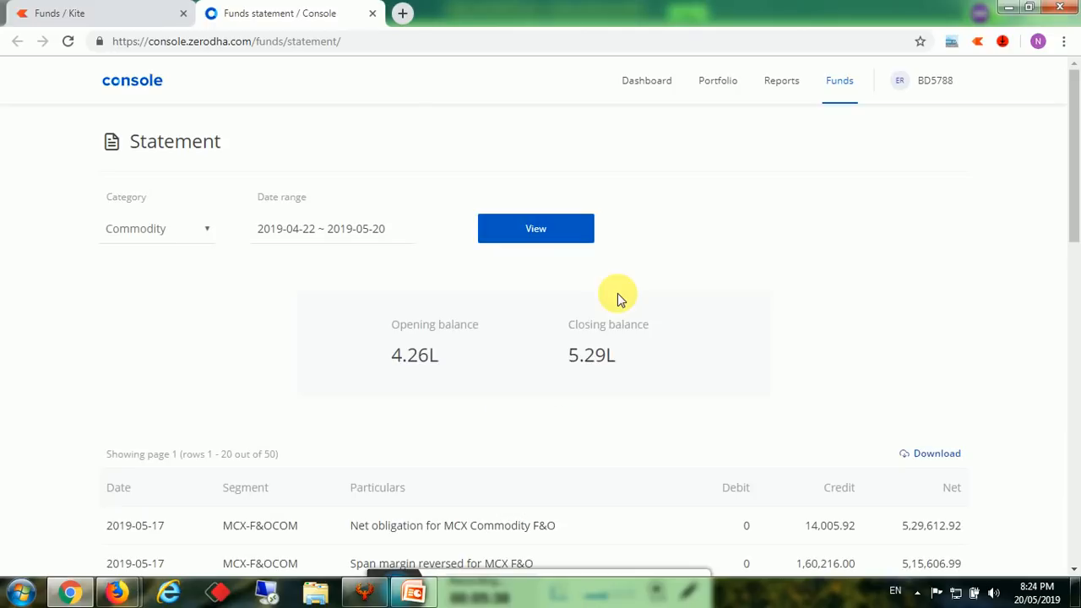
# Navigate the statement pages and highlight the latest net balance 5,29,612.92.
pyautogui.scroll(-3)
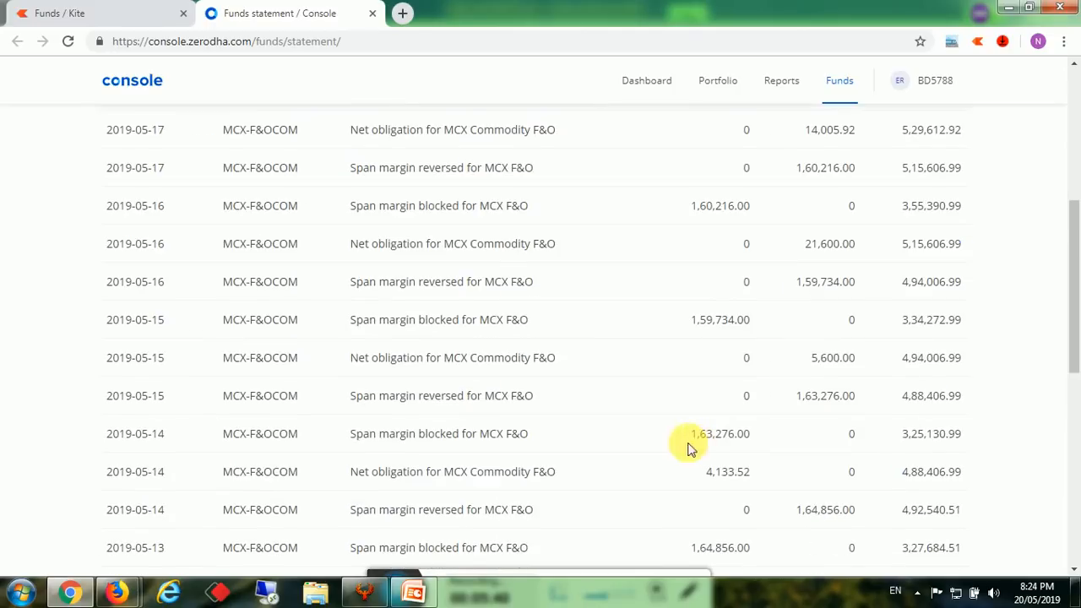
pyautogui.click(560, 349)
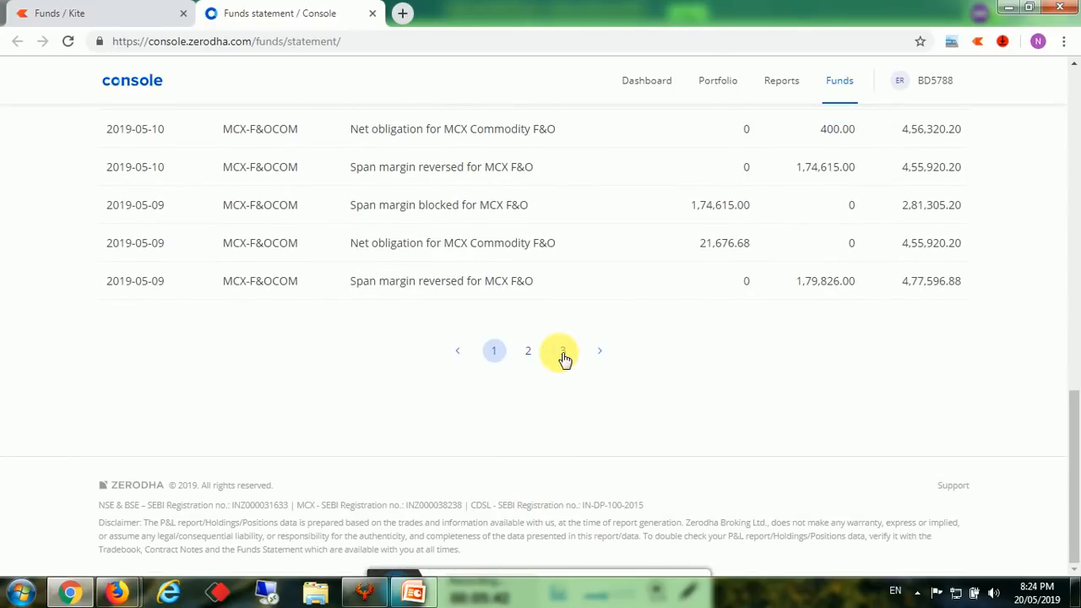
pyautogui.click(563, 350)
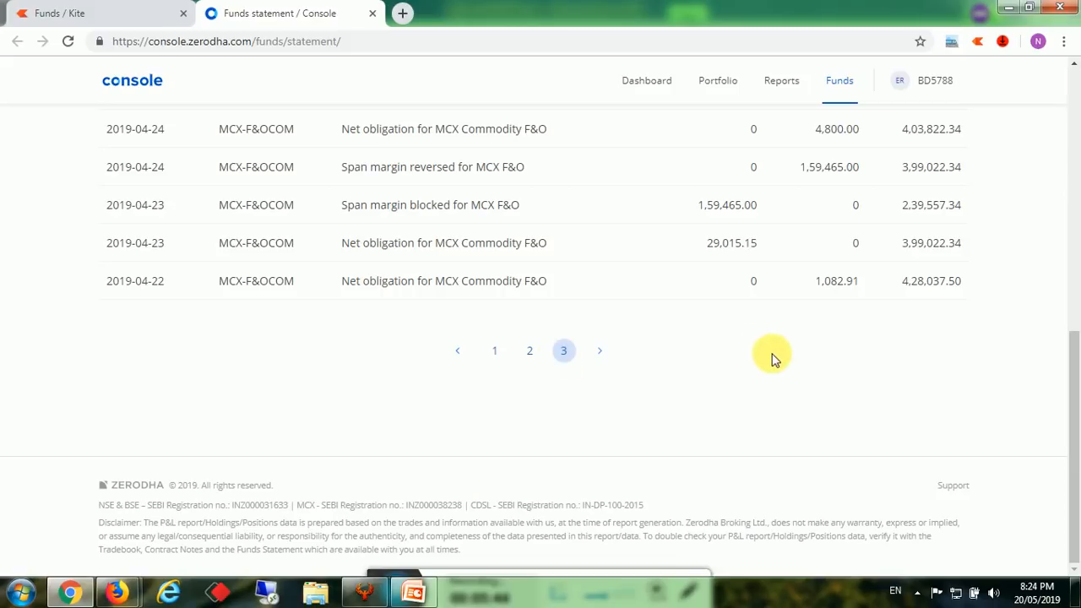
pyautogui.moveTo(918, 317)
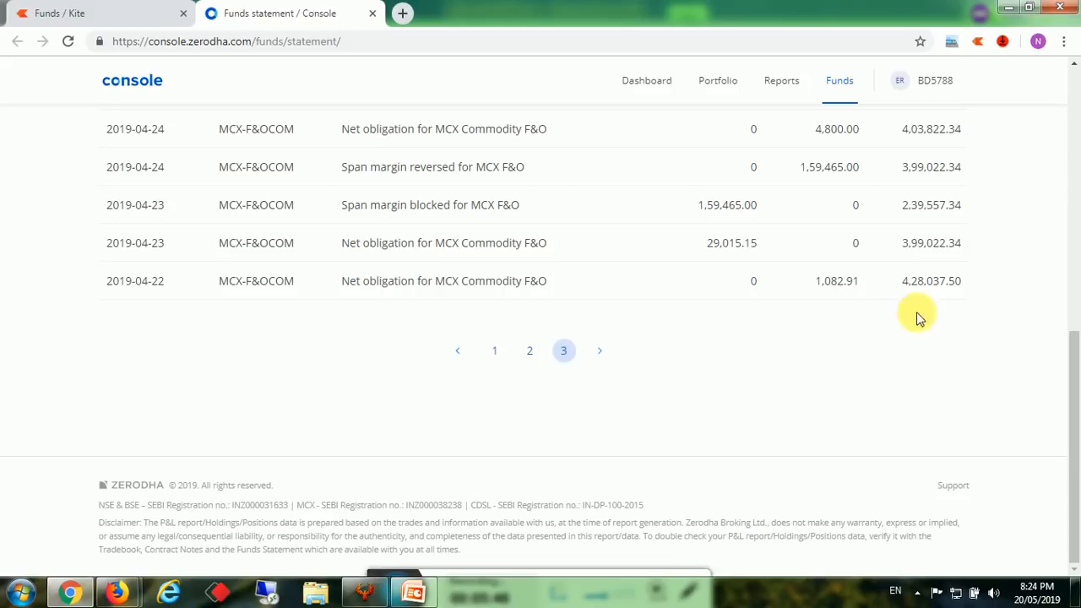
pyautogui.moveTo(541, 340)
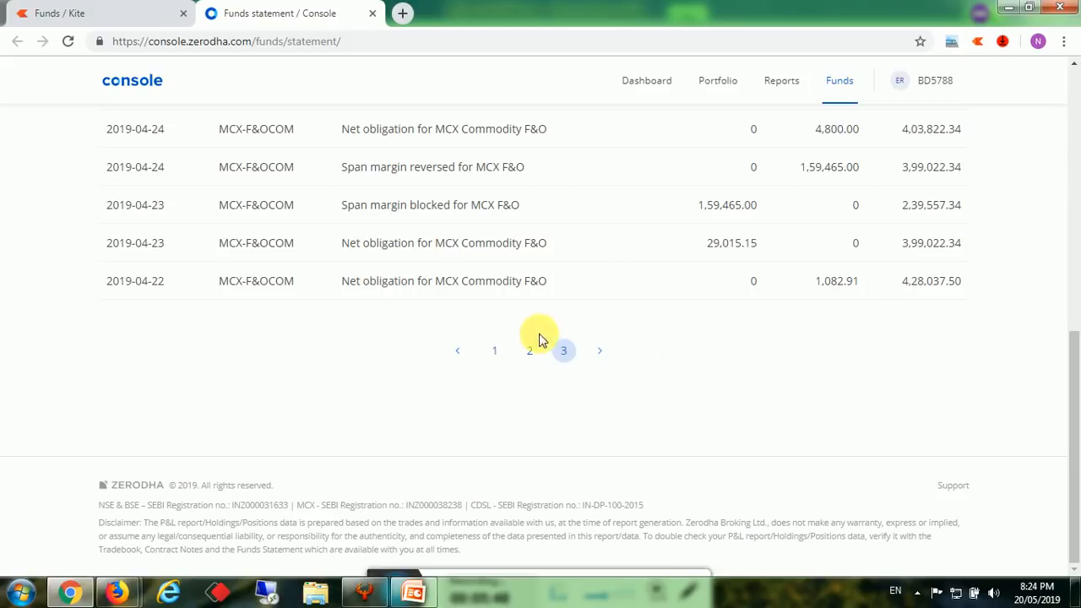
pyautogui.moveTo(688, 311)
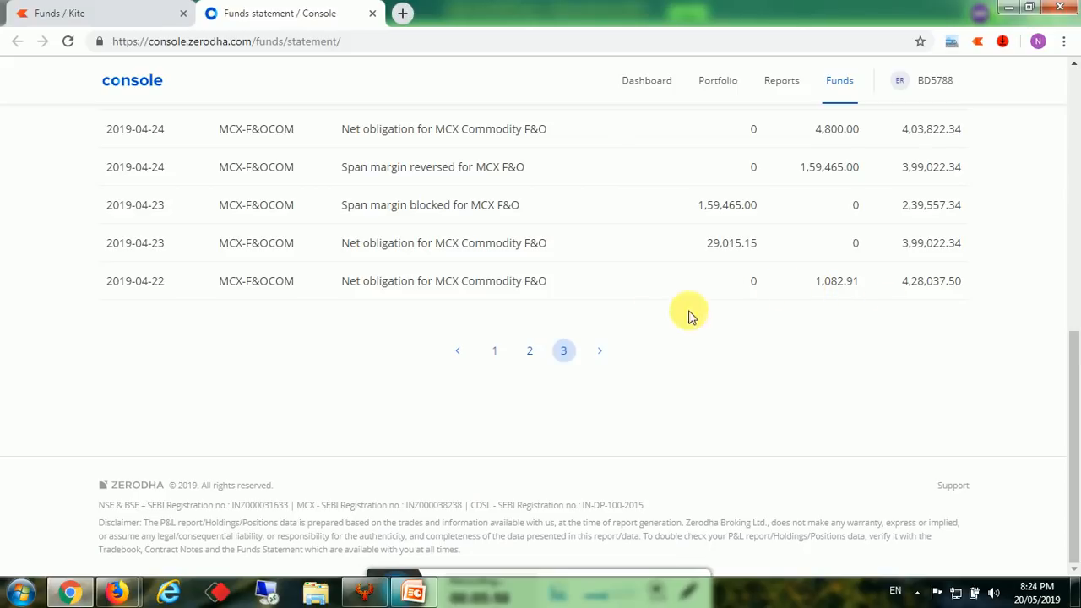
pyautogui.moveTo(636, 331)
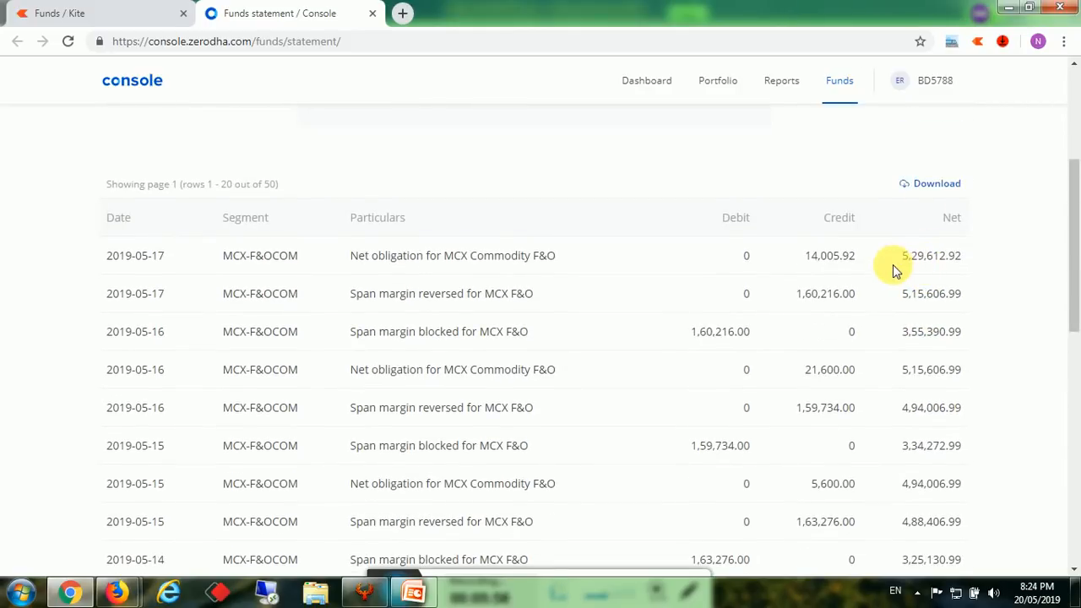
pyautogui.doubleClick(930, 255)
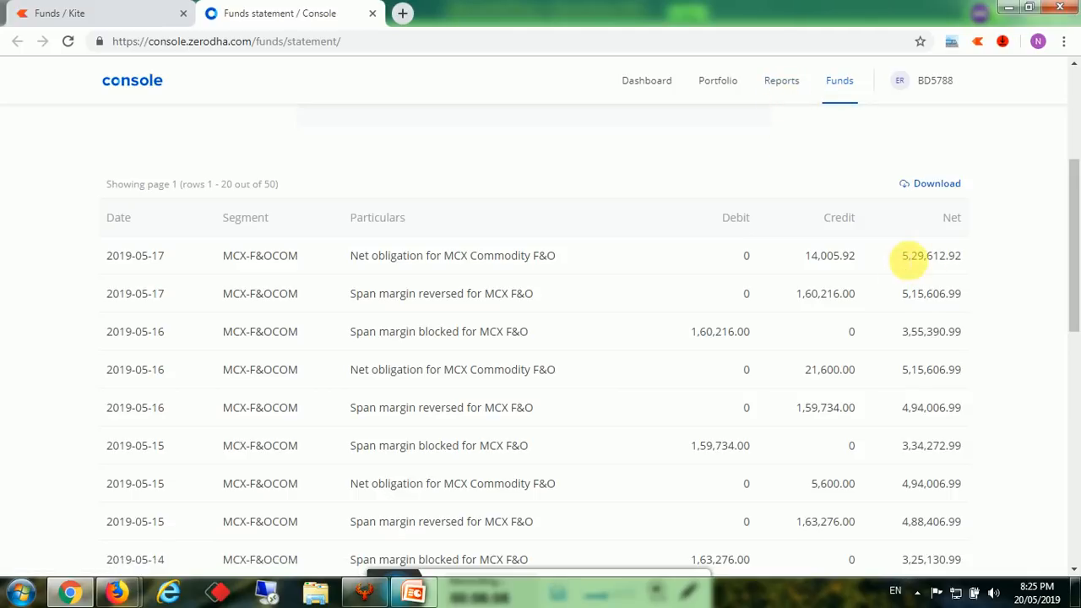
pyautogui.doubleClick(929, 255)
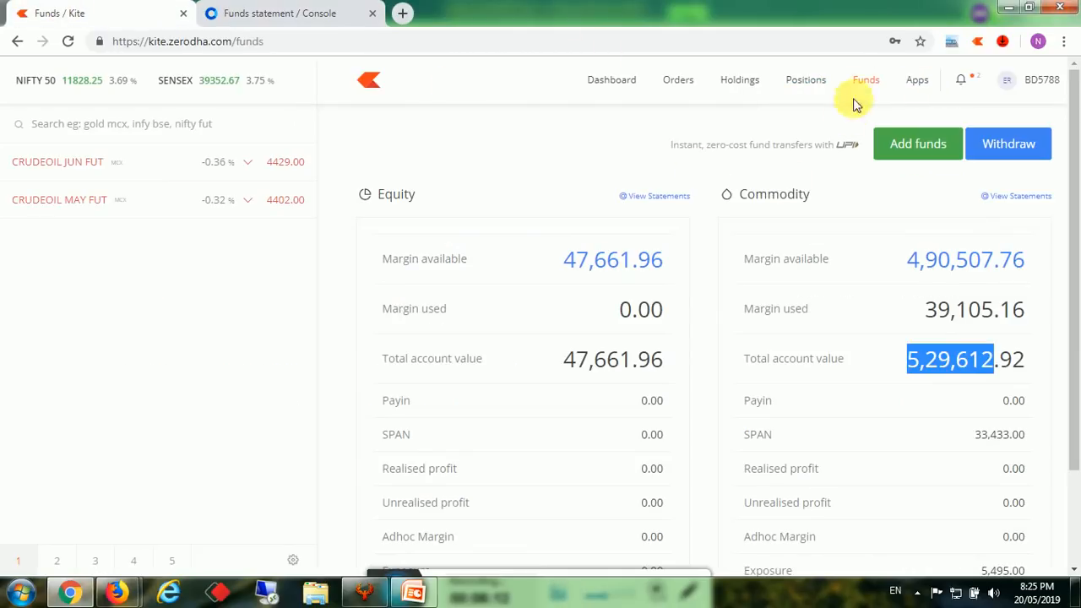
# Show Kite positions with CRUDEOIL MAY FUT at +4,200.00, then switch to the yearly performance slides.
pyautogui.click(804, 80)
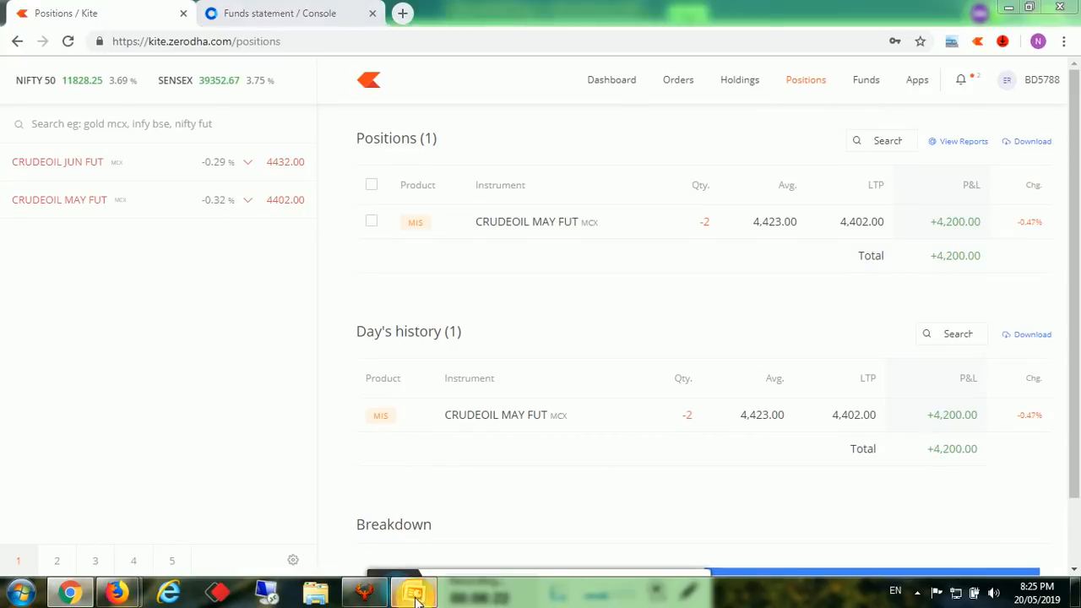
pyautogui.click(413, 591)
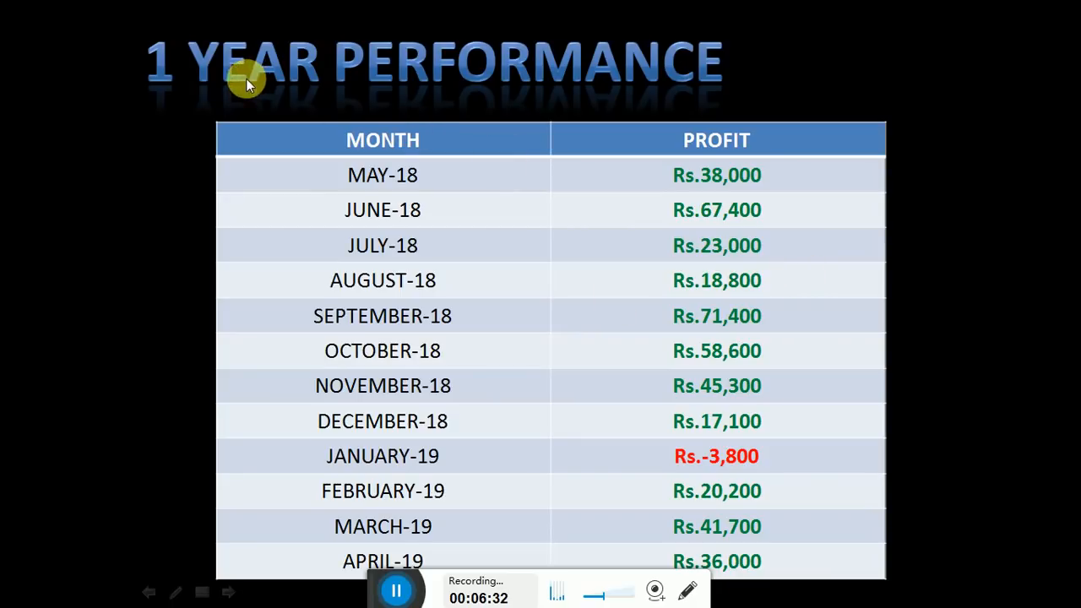
pyautogui.moveTo(367, 188)
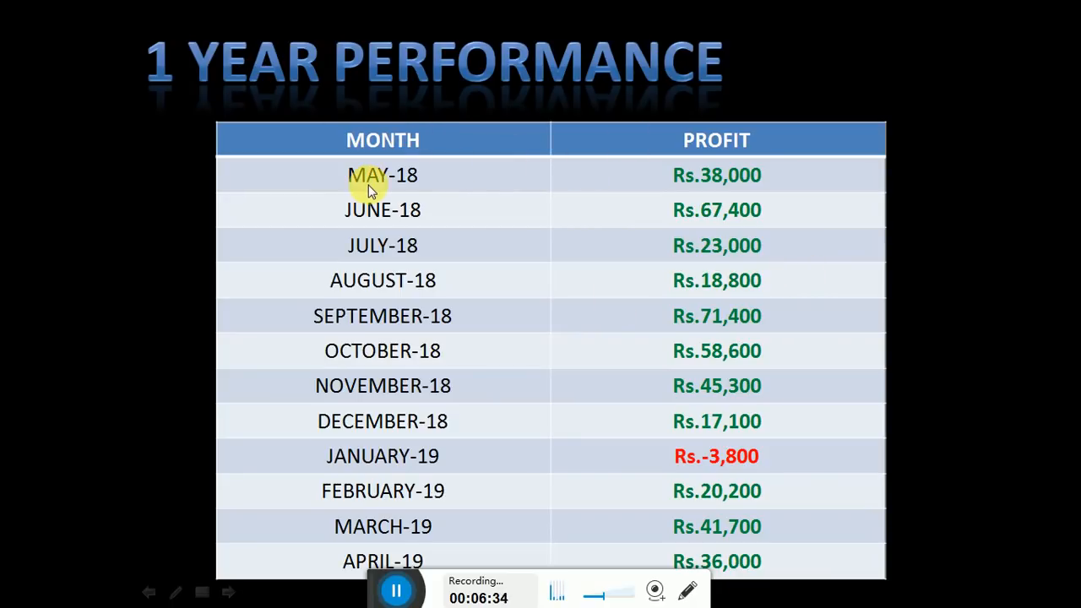
pyautogui.moveTo(768, 179)
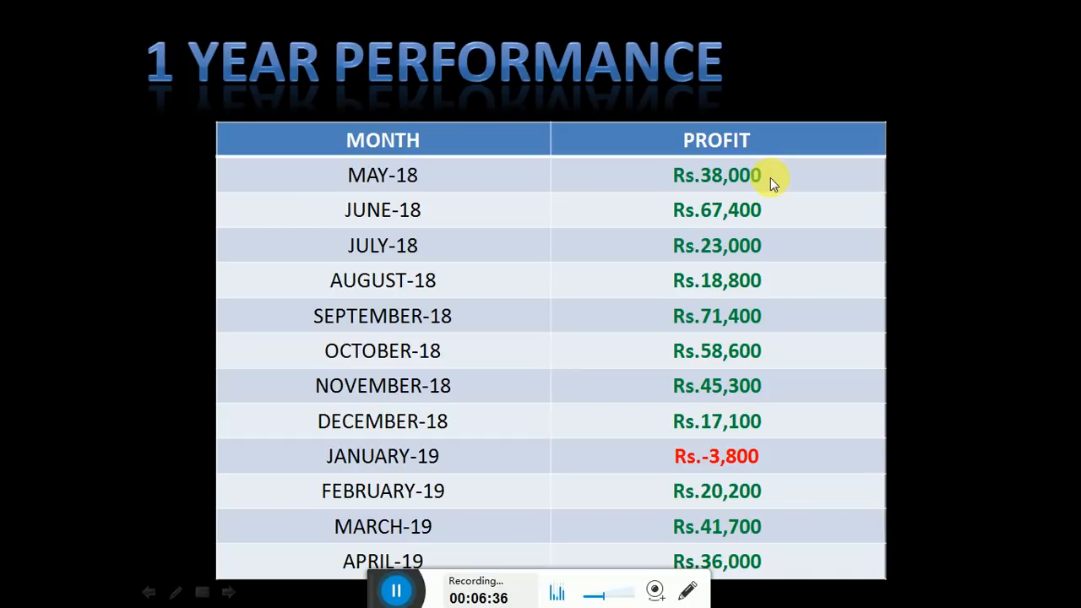
pyautogui.moveTo(553, 211)
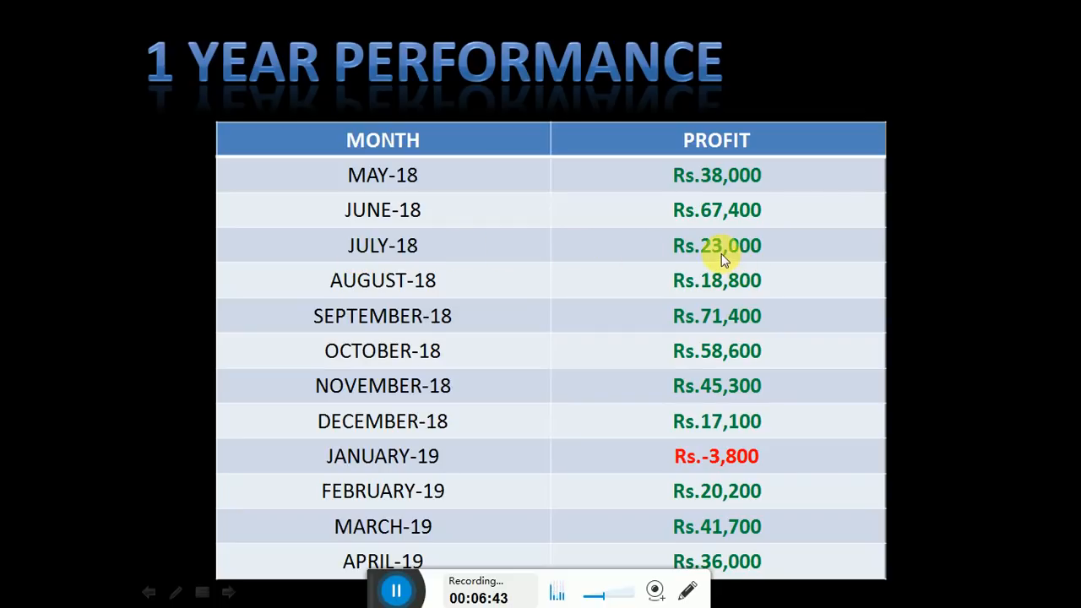
pyautogui.moveTo(667, 300)
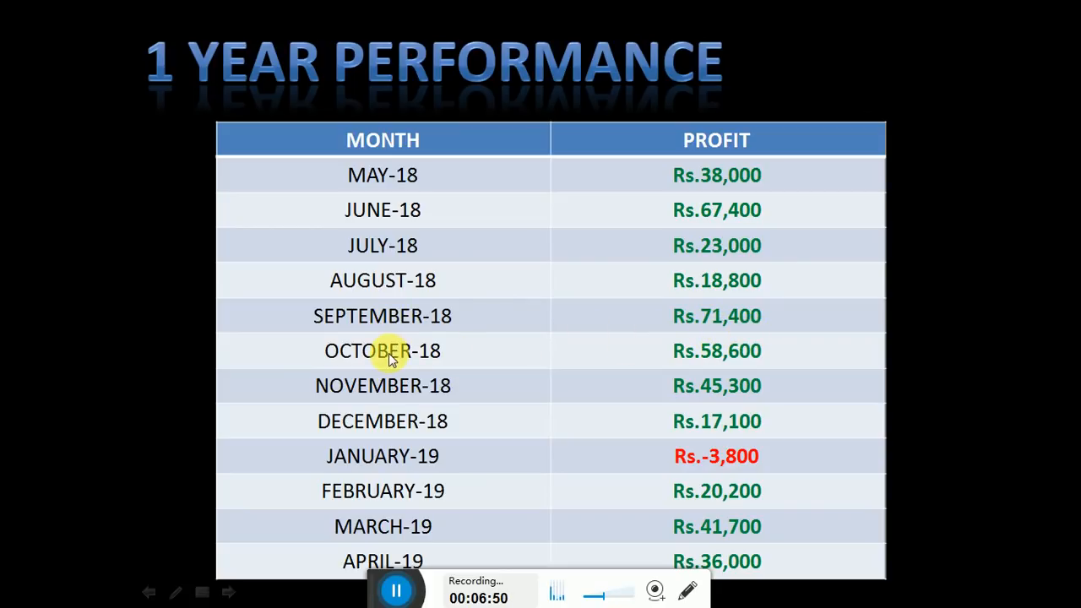
pyautogui.moveTo(722, 367)
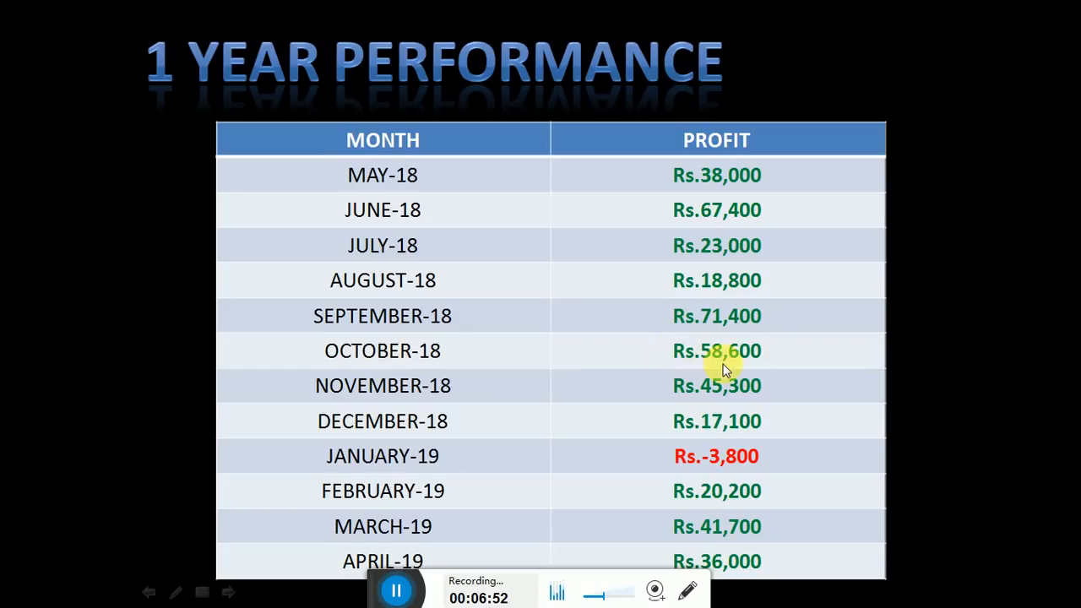
pyautogui.moveTo(406, 396)
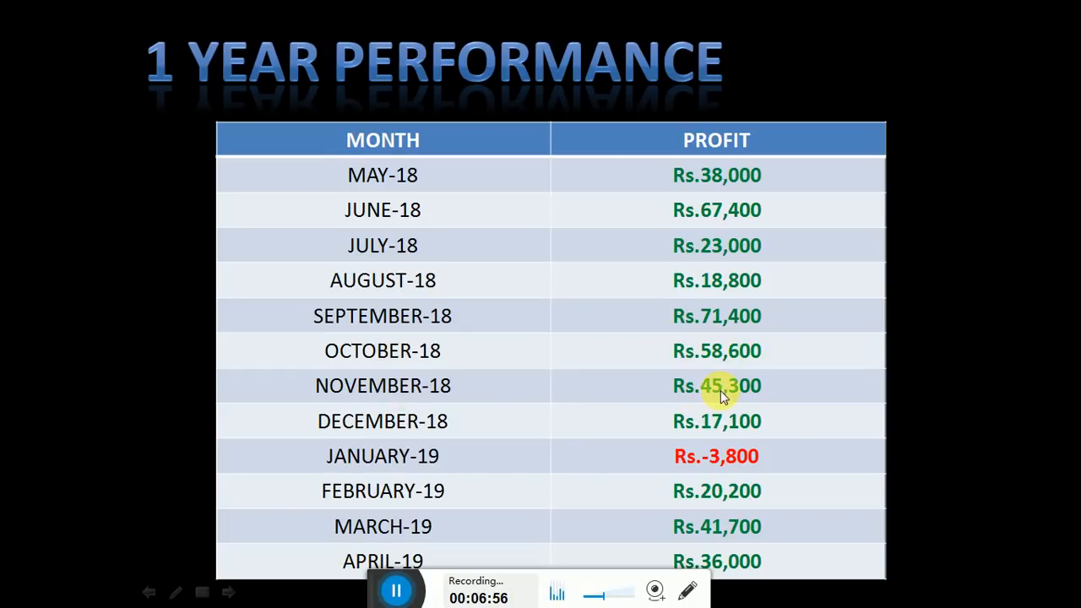
pyautogui.moveTo(465, 425)
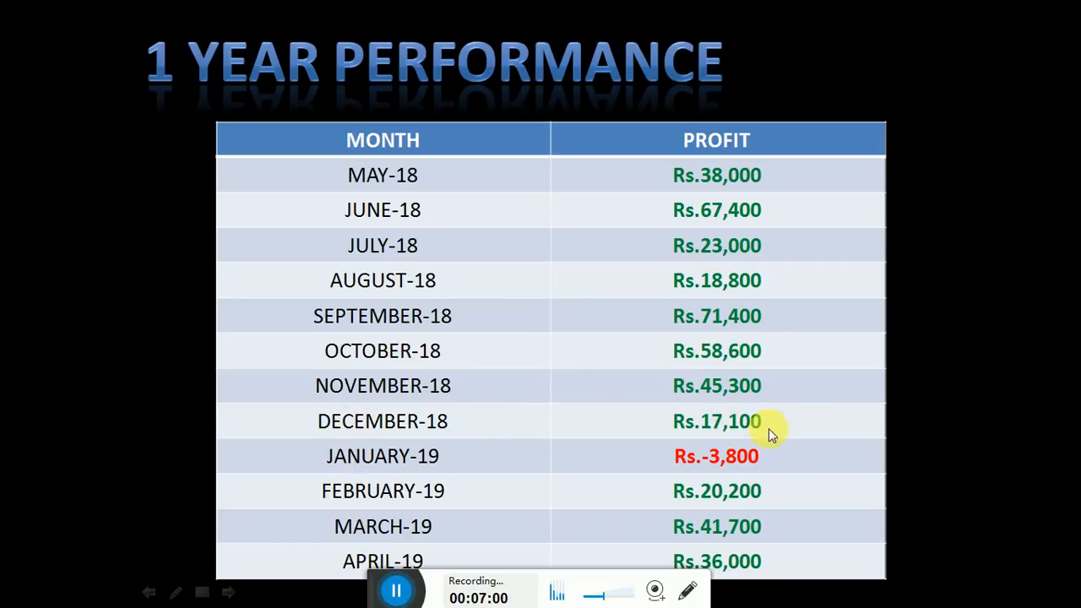
pyautogui.moveTo(540, 464)
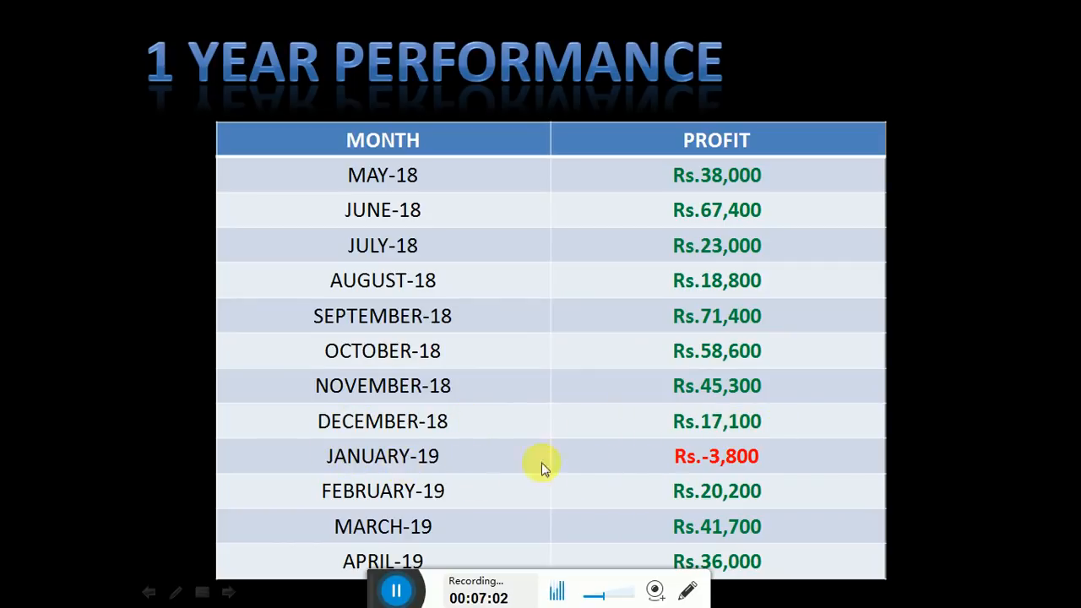
pyautogui.moveTo(773, 468)
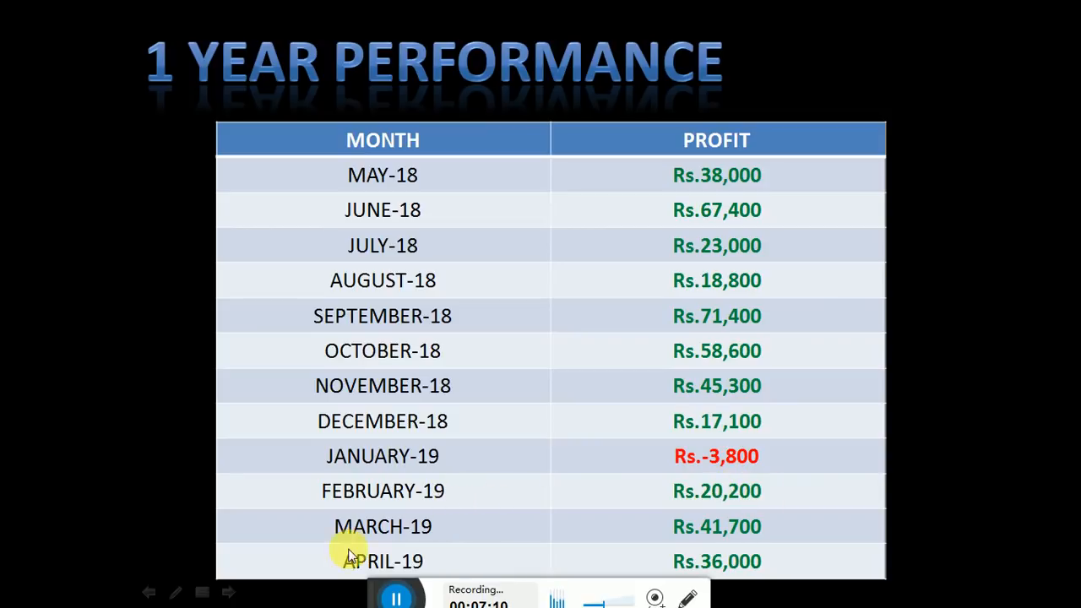
pyautogui.moveTo(722, 543)
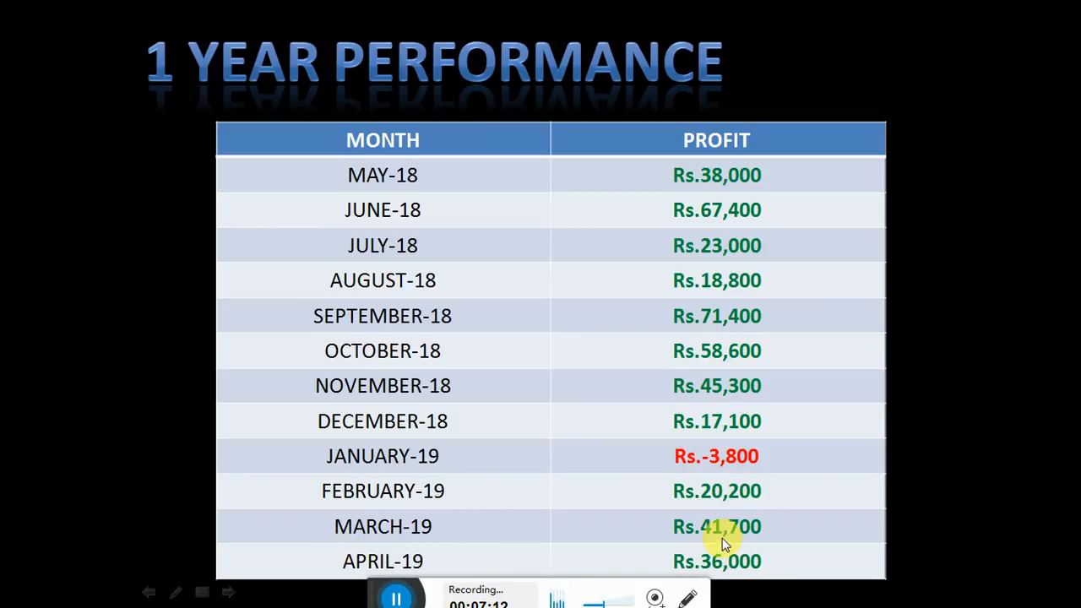
pyautogui.moveTo(418, 562)
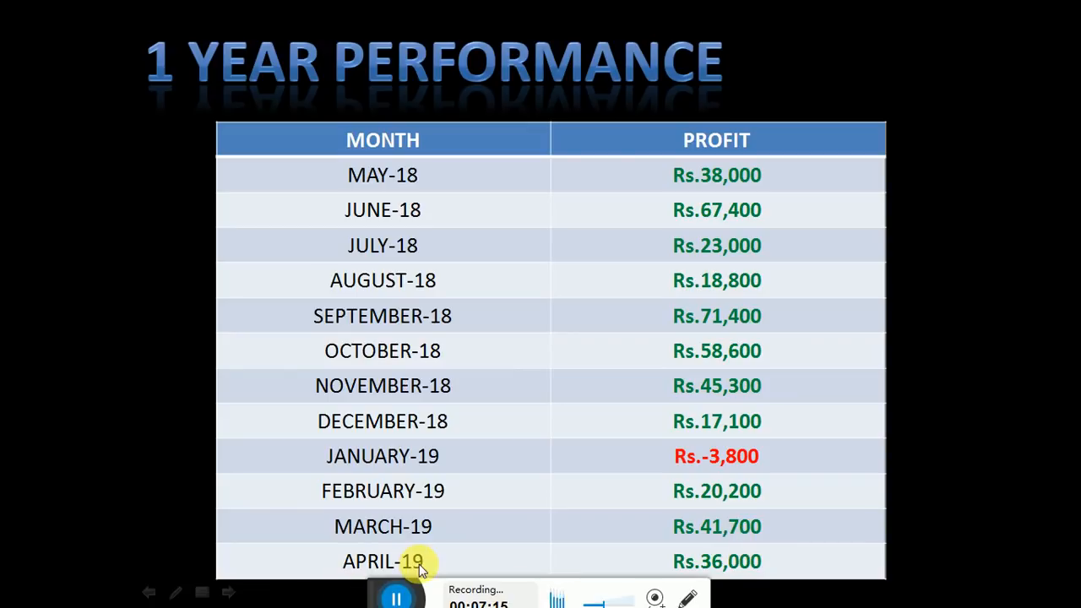
pyautogui.moveTo(706, 566)
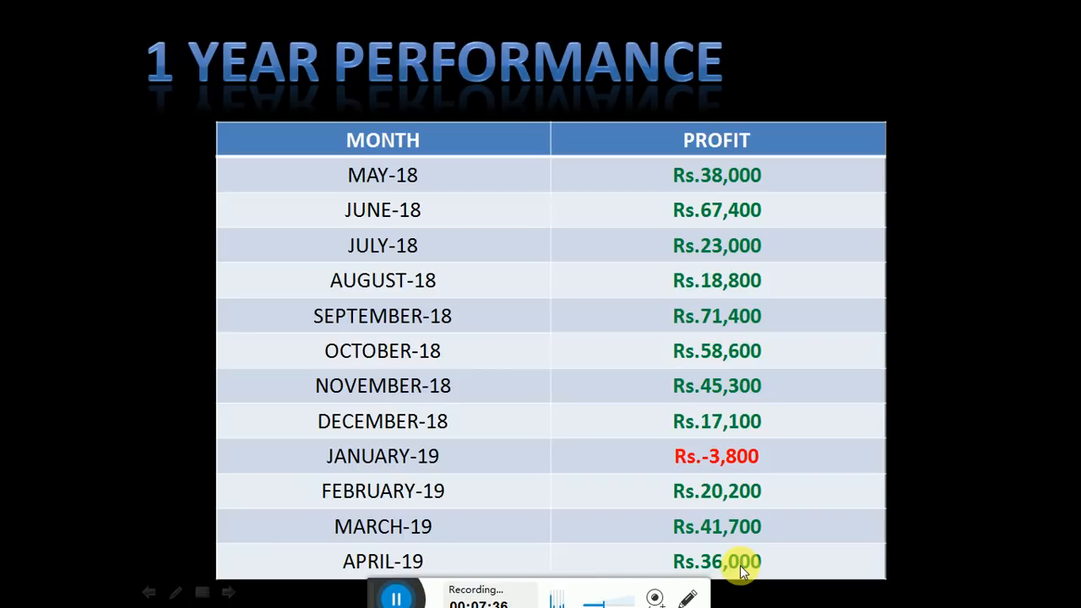
pyautogui.moveTo(934, 380)
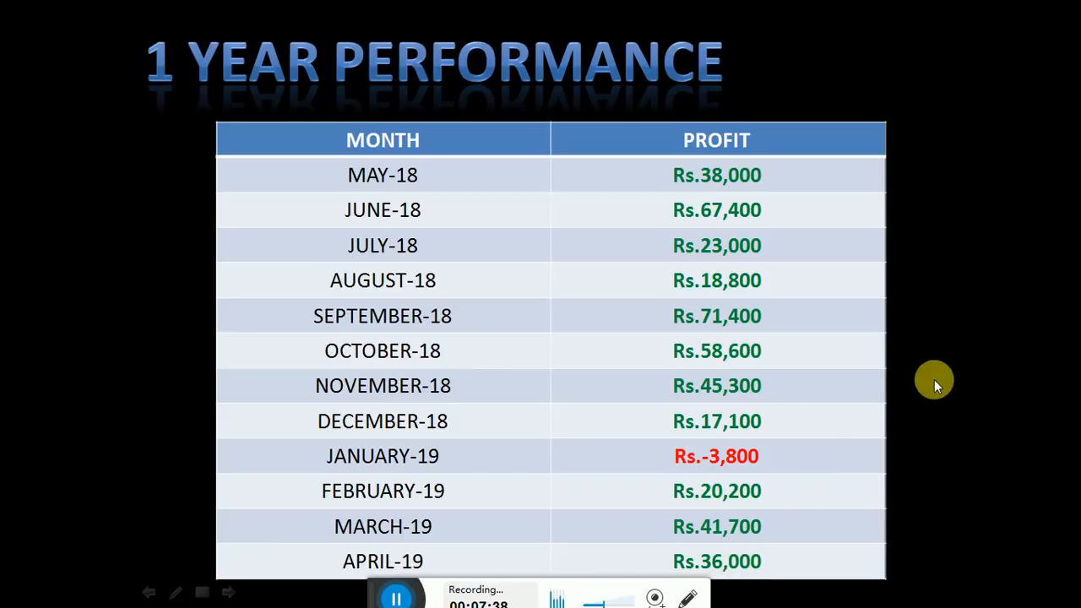
pyautogui.moveTo(781, 147)
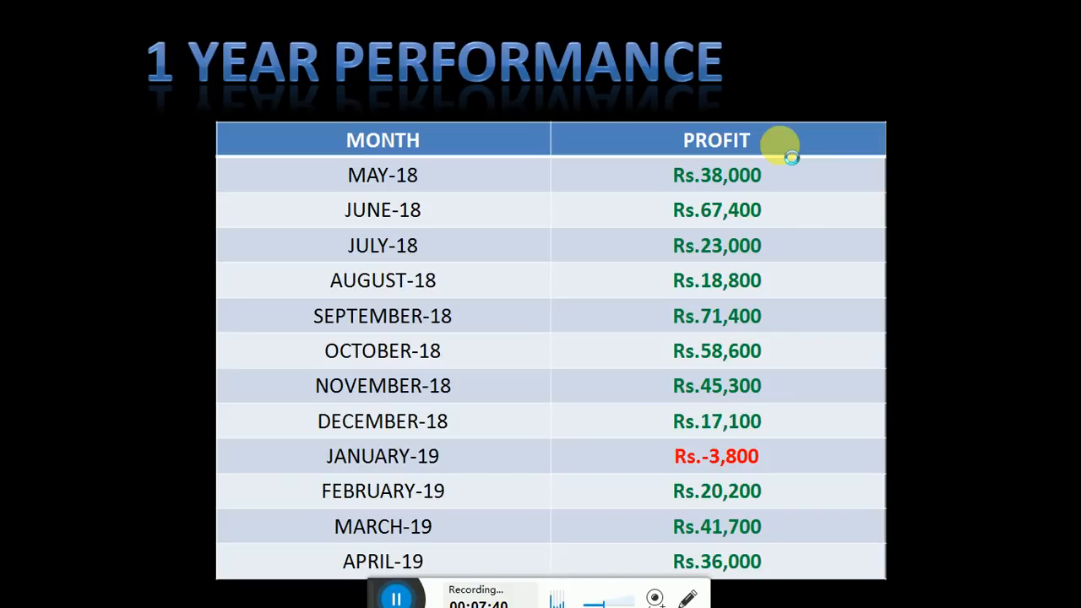
pyautogui.moveTo(756, 454)
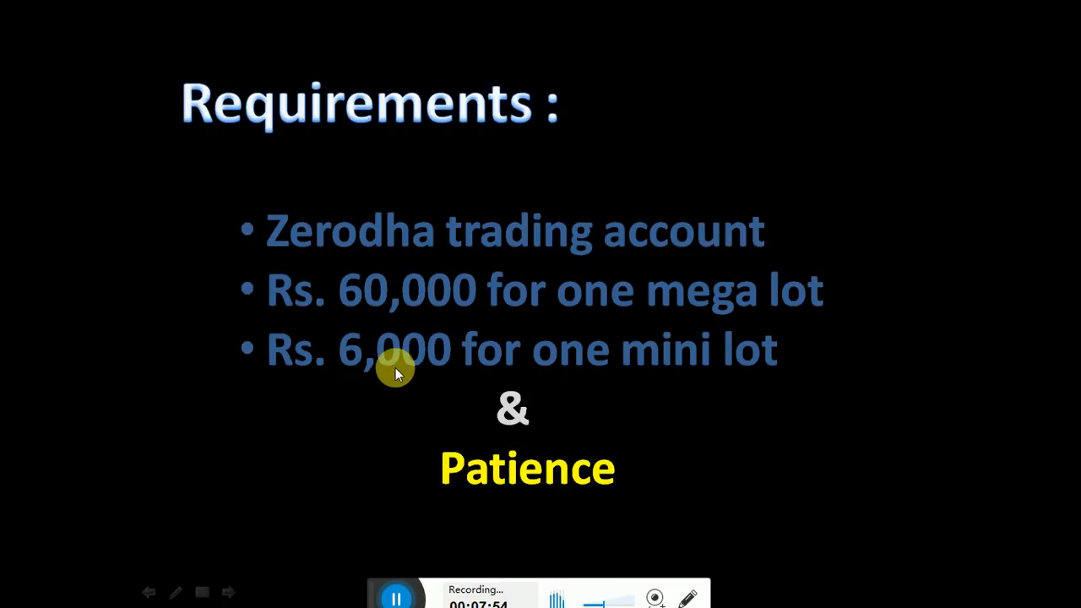
pyautogui.moveTo(553, 485)
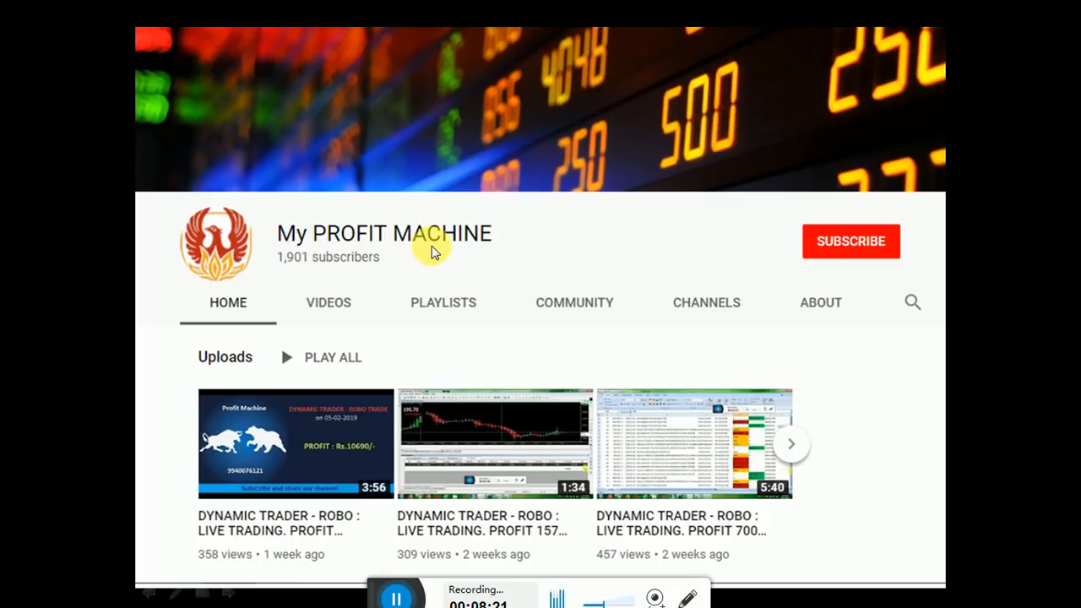
pyautogui.moveTo(902, 283)
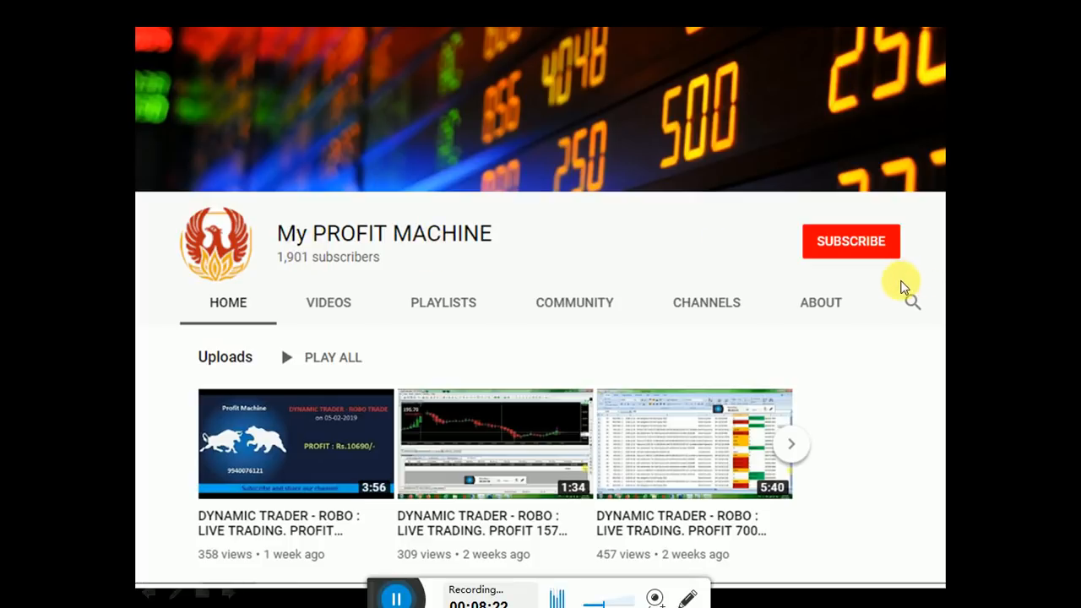